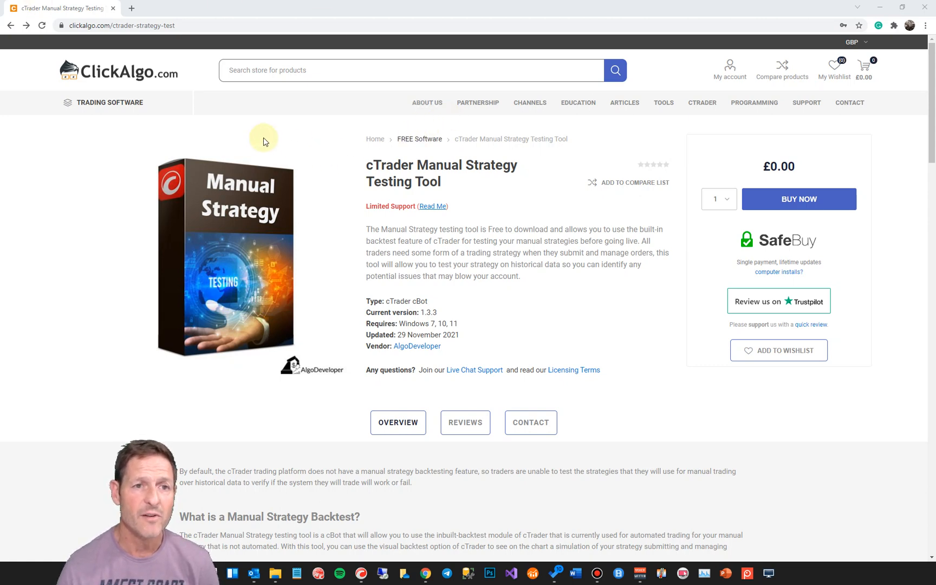
{"action": "mouse_move", "coordinate": [229, 155]}
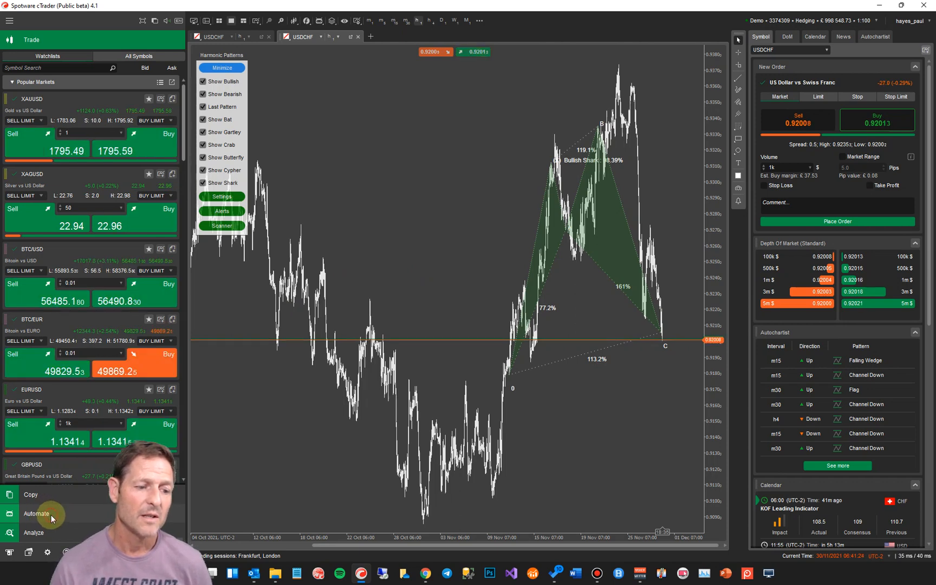
Step: Add a Manual Strategy Tester instance from the Automate cBots list and bring up the chart options
{"action": "left_click", "coordinate": [35, 512]}
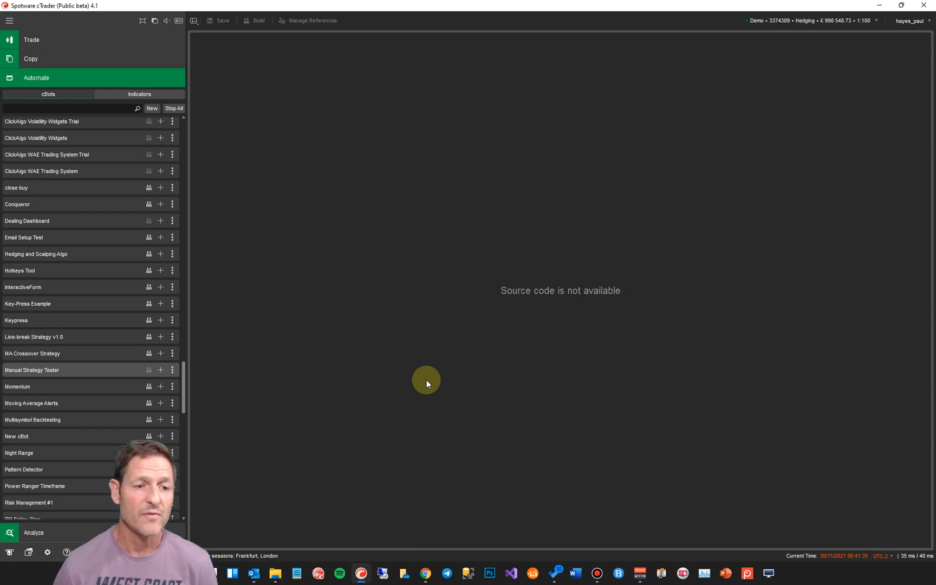
{"action": "mouse_move", "coordinate": [42, 370]}
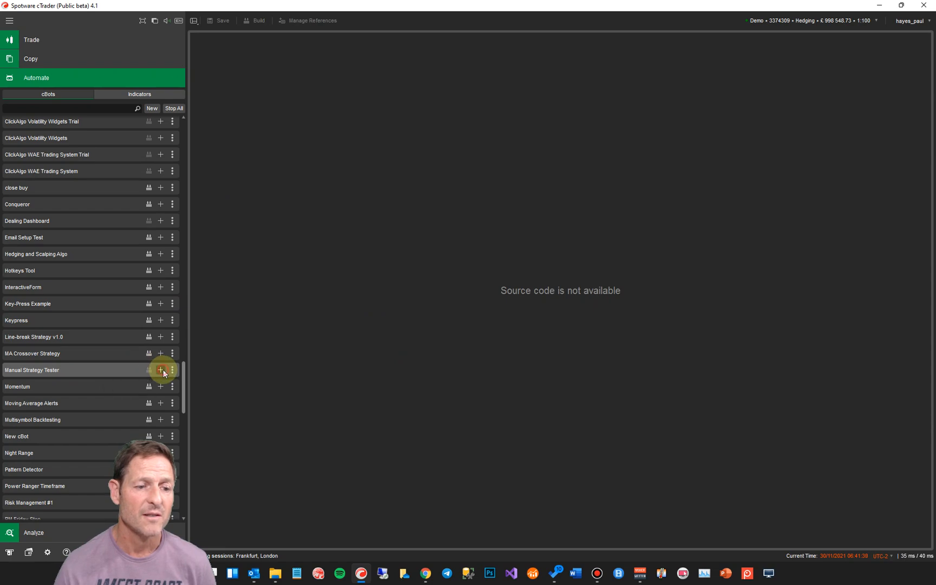
{"action": "left_click", "coordinate": [160, 370]}
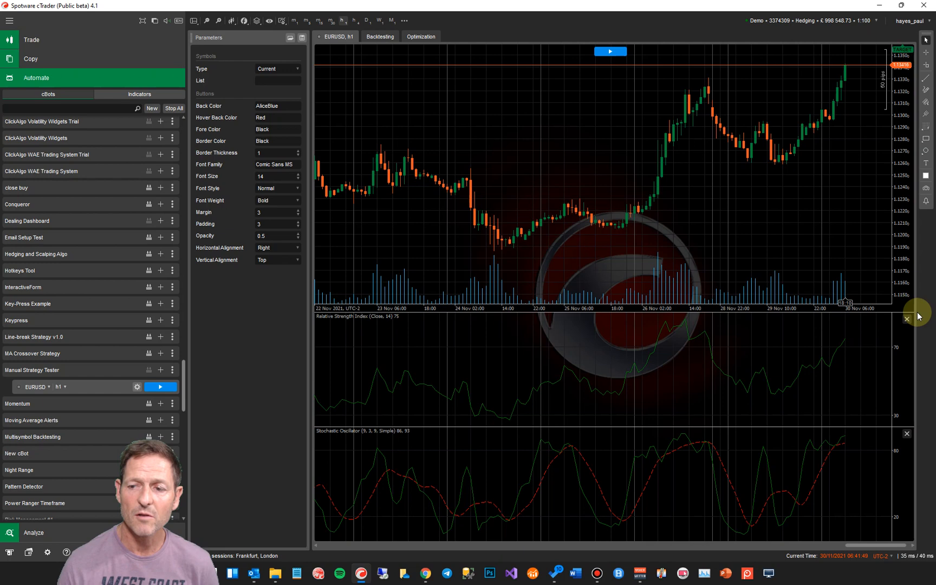
{"action": "right_click", "coordinate": [490, 278]}
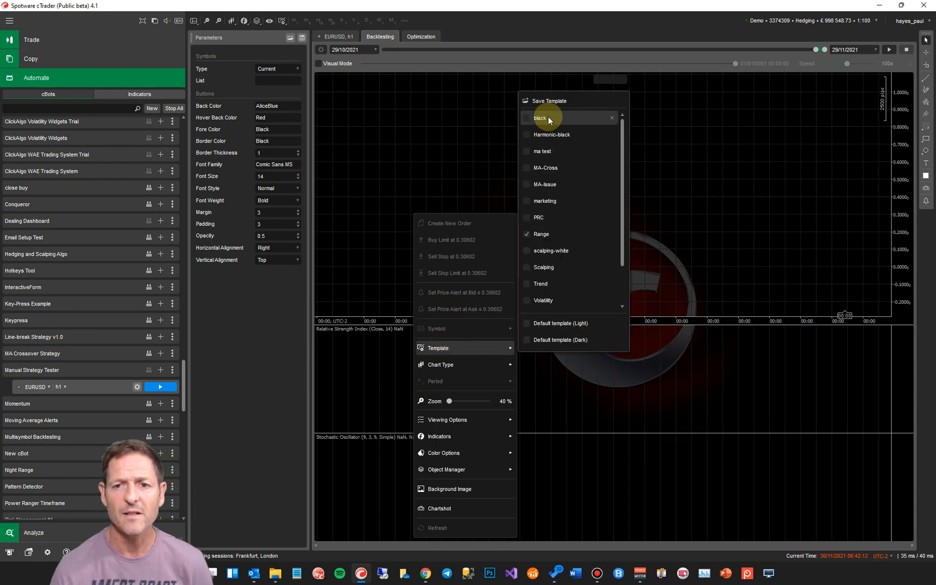
Step: Apply the black chart template and start the EURUSD backtest for 29/10/2021-29/11/2021
{"action": "left_click", "coordinate": [541, 118]}
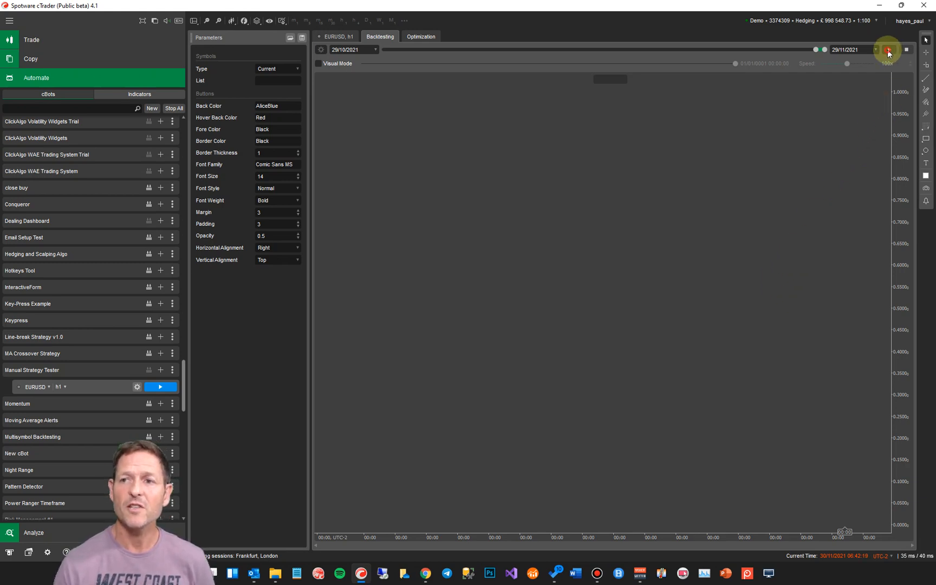
{"action": "left_click", "coordinate": [887, 49]}
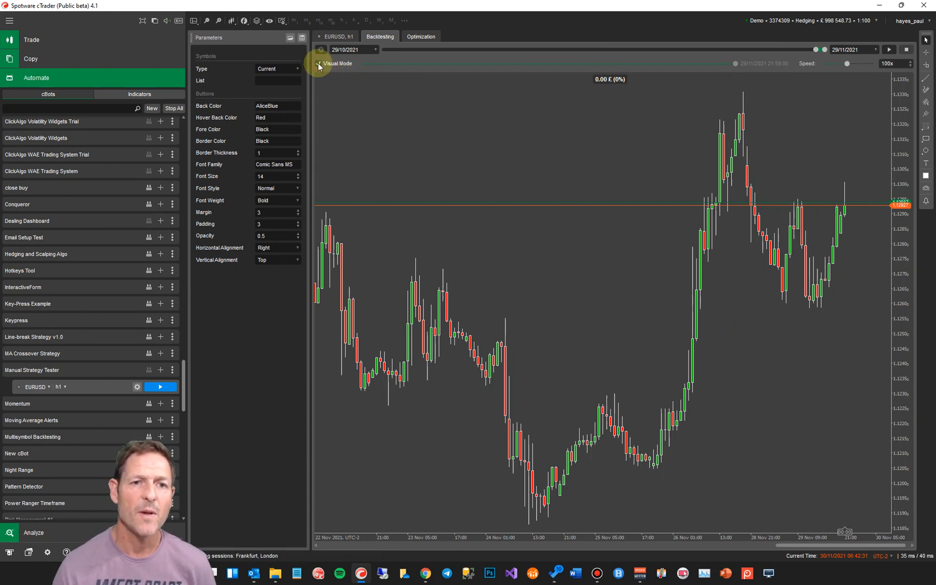
Step: Enable Visual Mode and replay the backtest at playback speed raised toward 20000x
{"action": "left_click", "coordinate": [319, 62]}
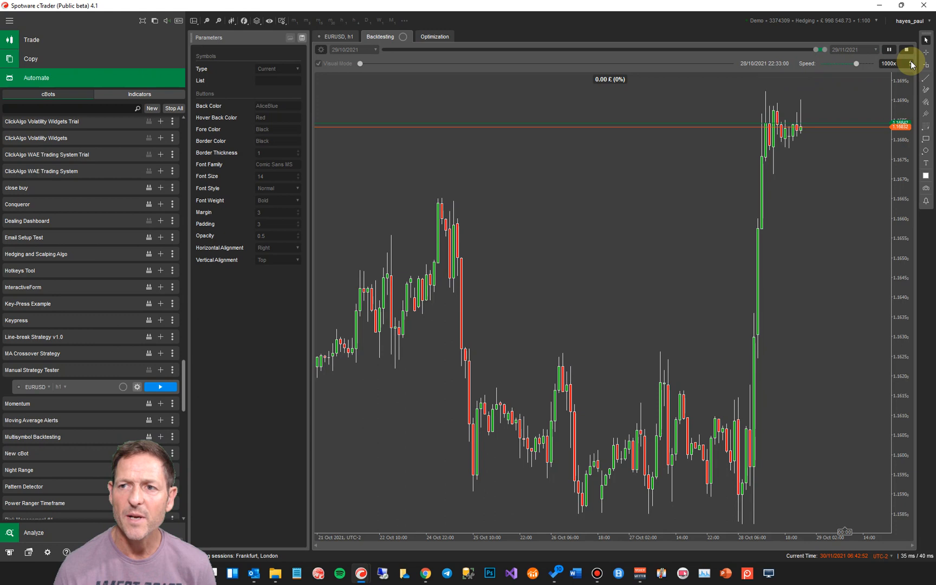
{"action": "left_click", "coordinate": [911, 62]}
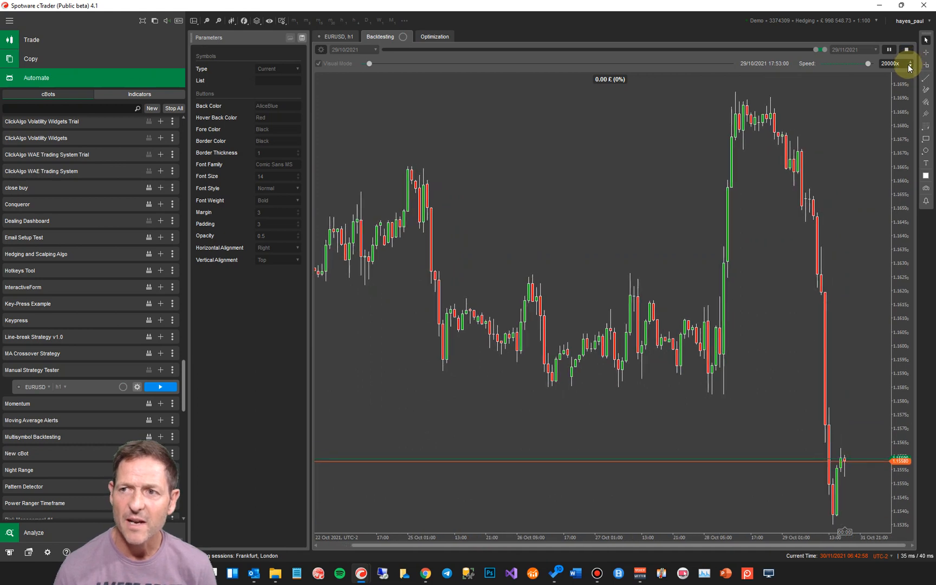
{"action": "left_click", "coordinate": [888, 50]}
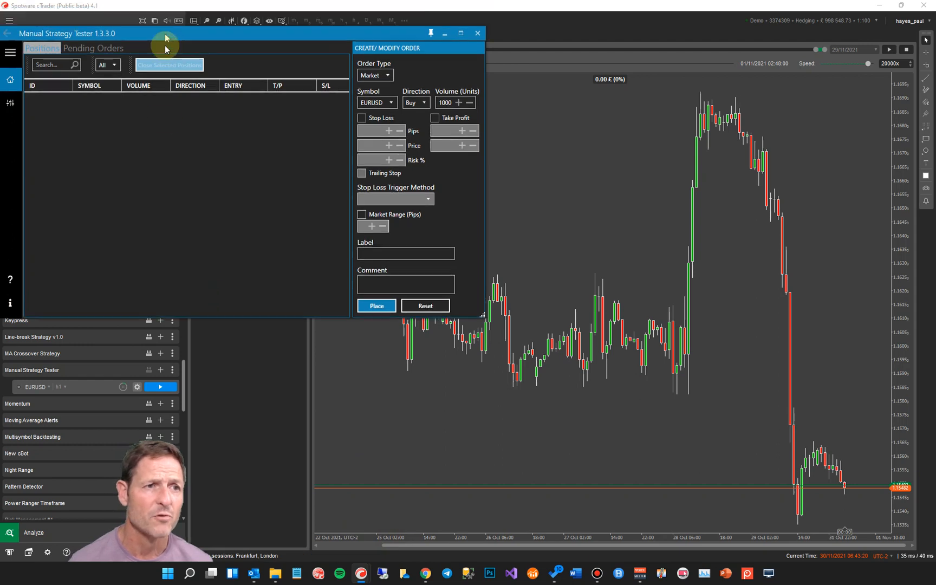
Step: Move the Manual Strategy Tester order panel aside
{"action": "left_click_drag", "start_coordinate": [167, 33], "coordinate": [166, 14]}
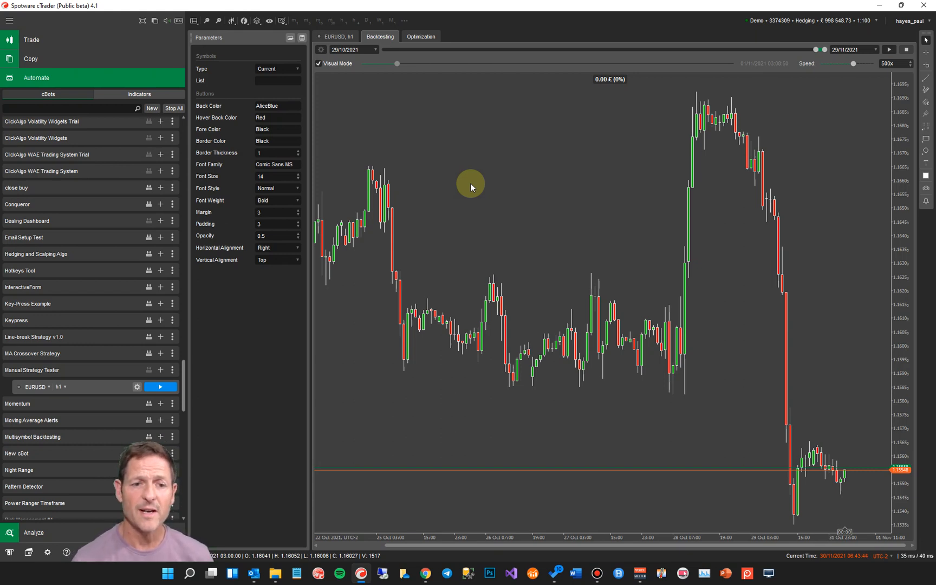
{"action": "mouse_move", "coordinate": [360, 162]}
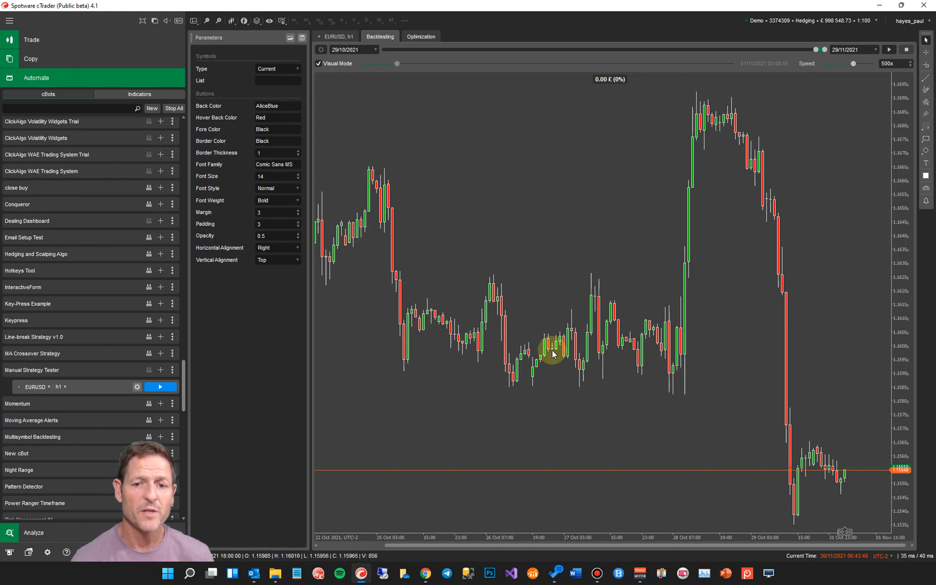
{"action": "mouse_move", "coordinate": [764, 428]}
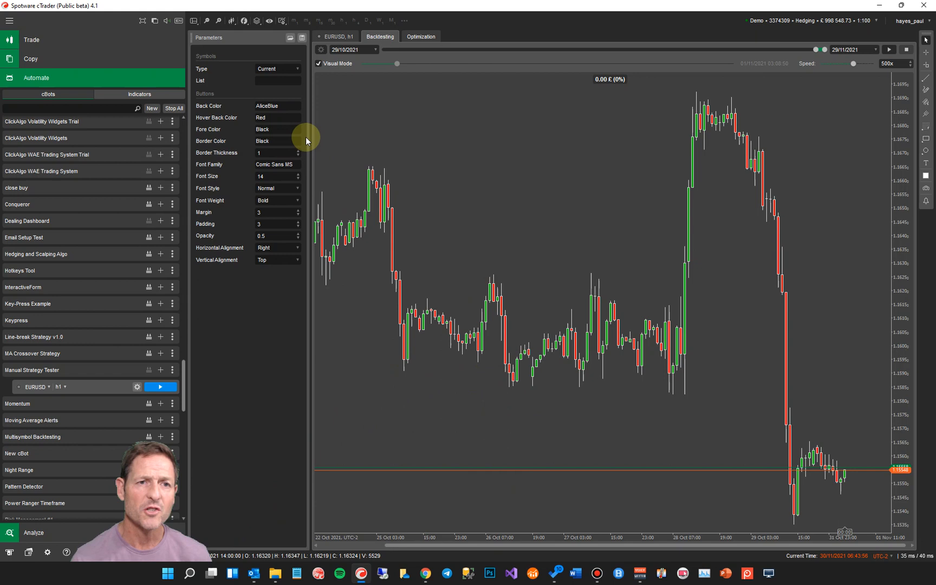
Step: Add a Relative Strength Index oscillator with a green line and recoloured level lines, then confirm
{"action": "left_click", "coordinate": [231, 20]}
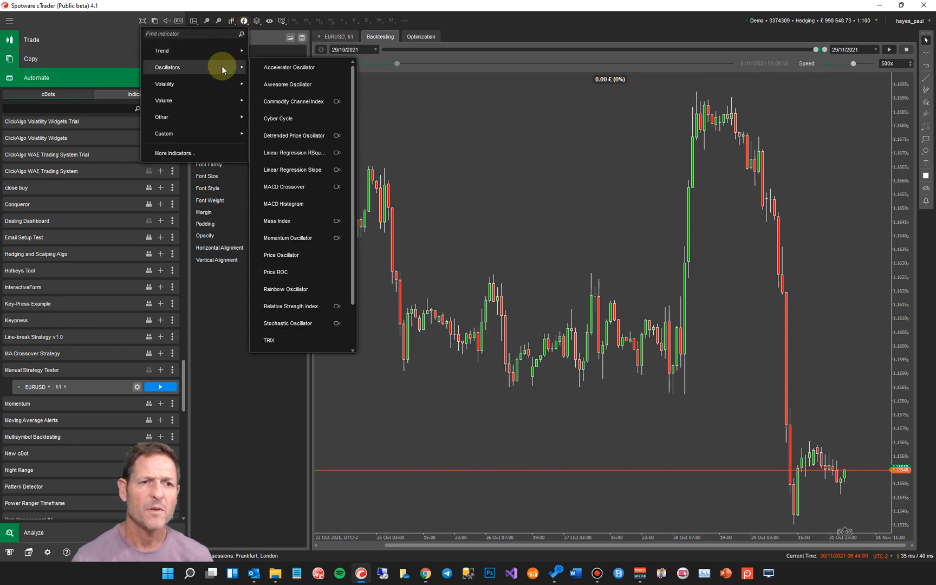
{"action": "left_click", "coordinate": [291, 307]}
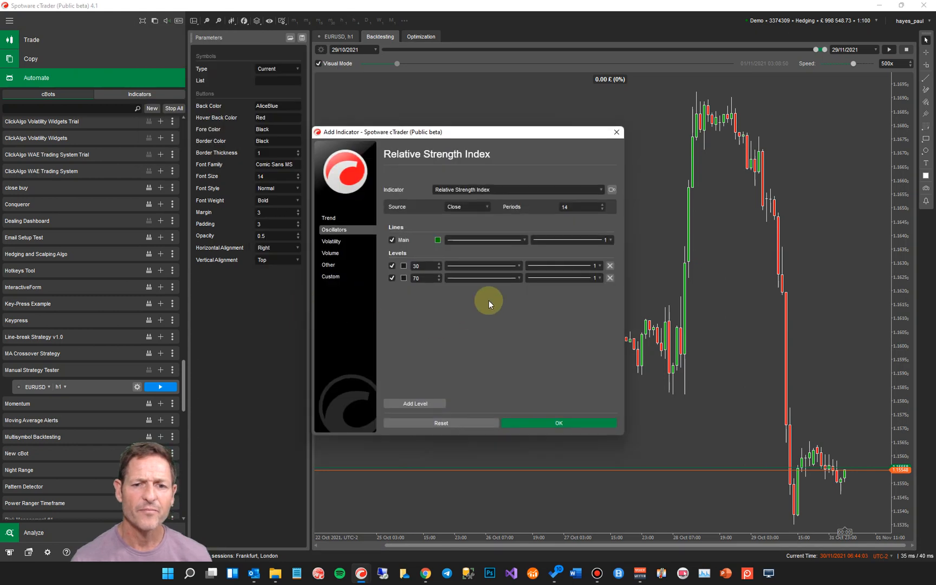
{"action": "left_click", "coordinate": [438, 239]}
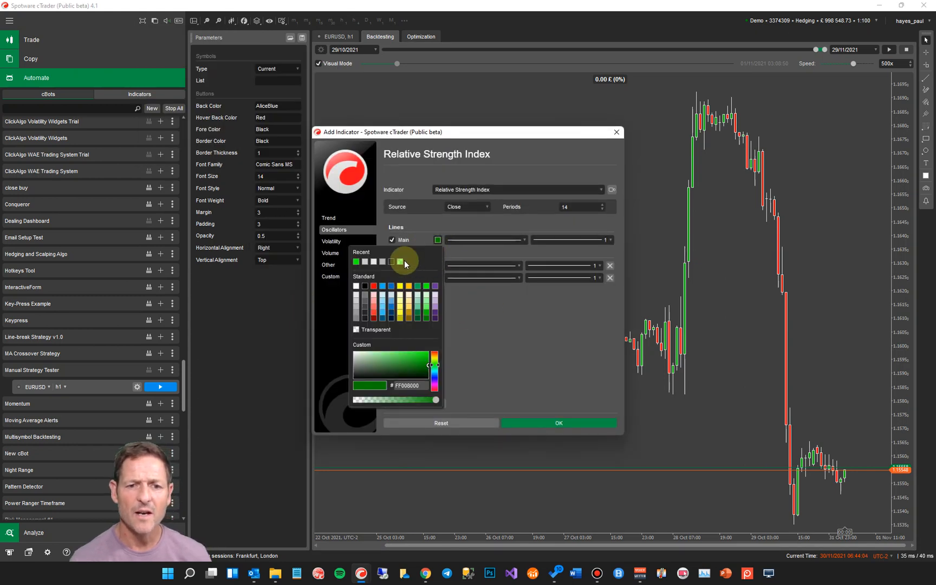
{"action": "left_click", "coordinate": [399, 262]}
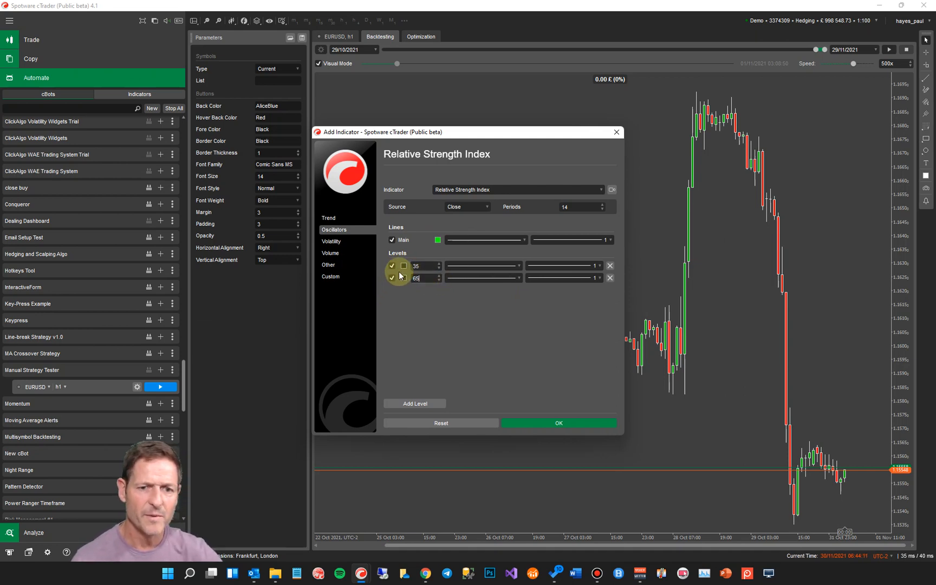
{"action": "left_click", "coordinate": [403, 265]}
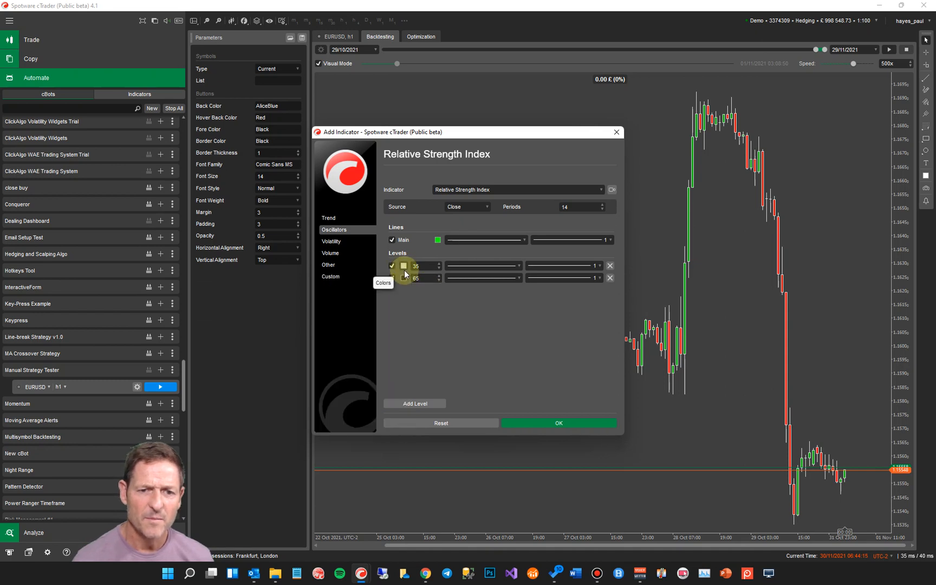
{"action": "left_click", "coordinate": [403, 266]}
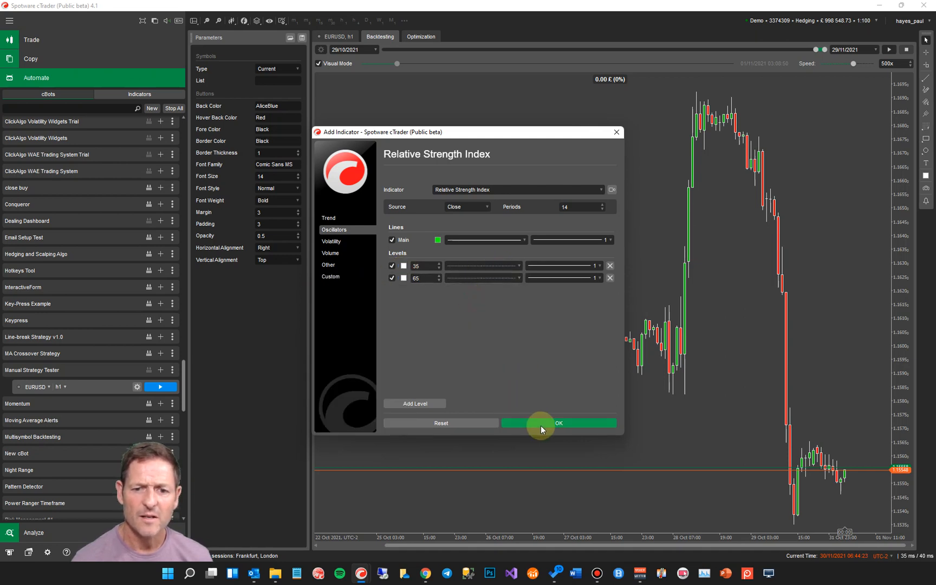
{"action": "left_click", "coordinate": [557, 422]}
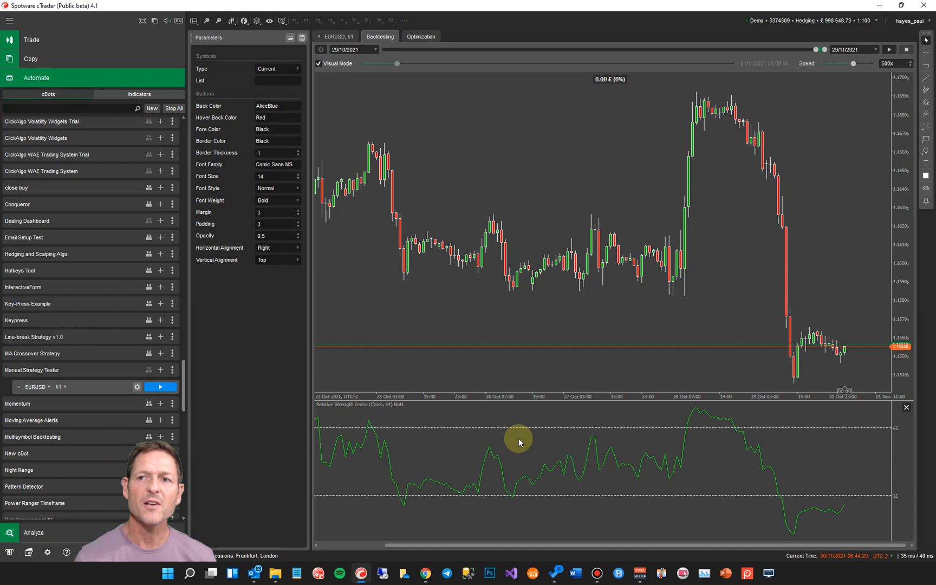
{"action": "mouse_move", "coordinate": [689, 426]}
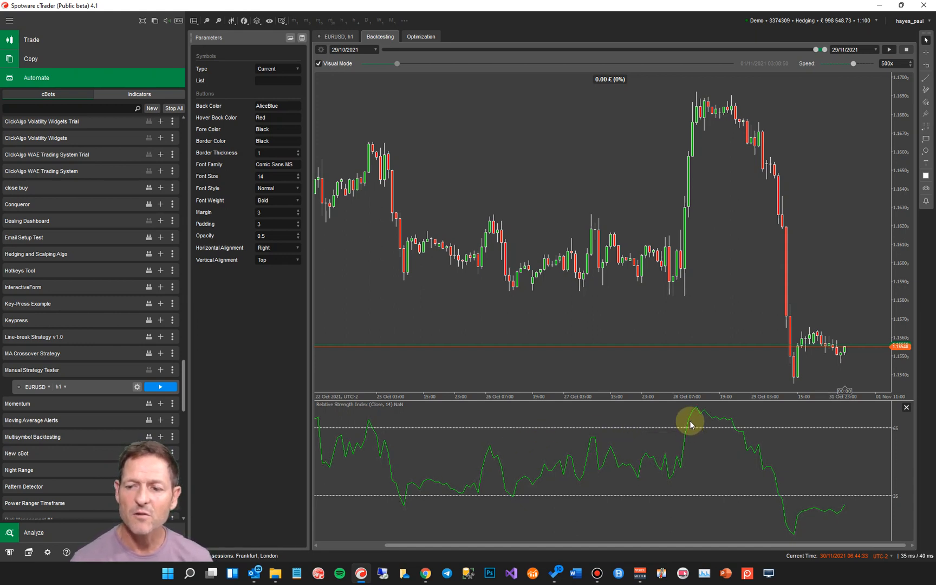
{"action": "mouse_move", "coordinate": [689, 423]}
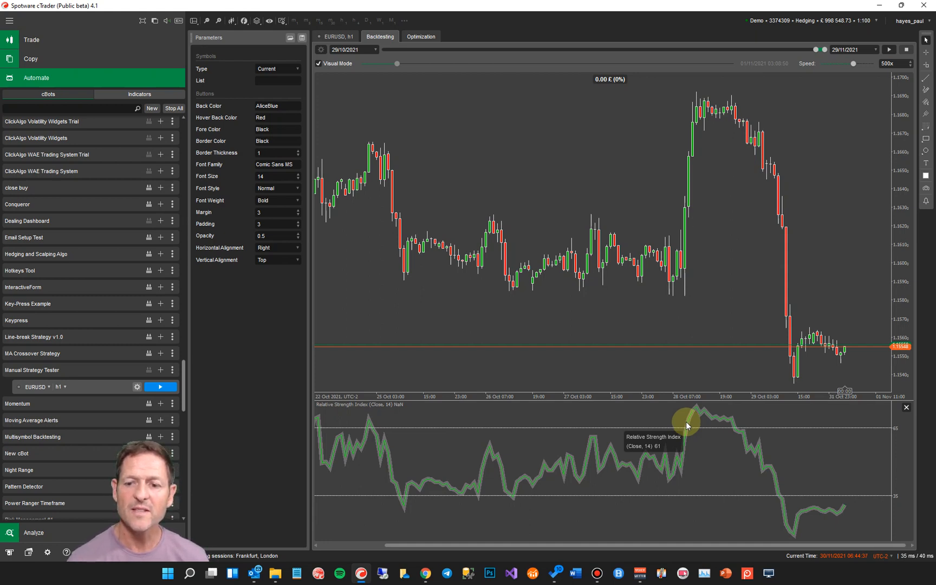
{"action": "mouse_move", "coordinate": [696, 111]}
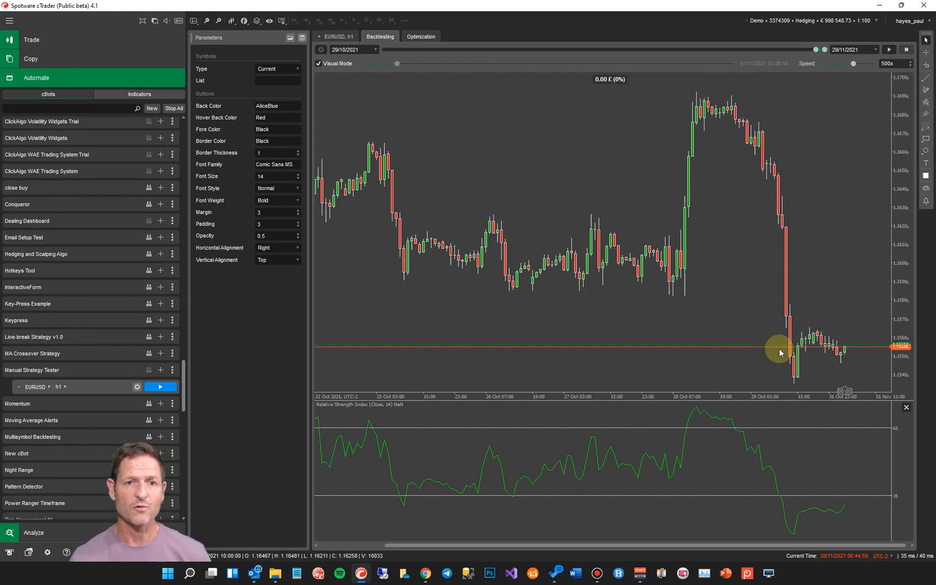
Step: Start a new visual EURUSD backtest so the Manual Strategy Tester order window appears
{"action": "left_click", "coordinate": [890, 50]}
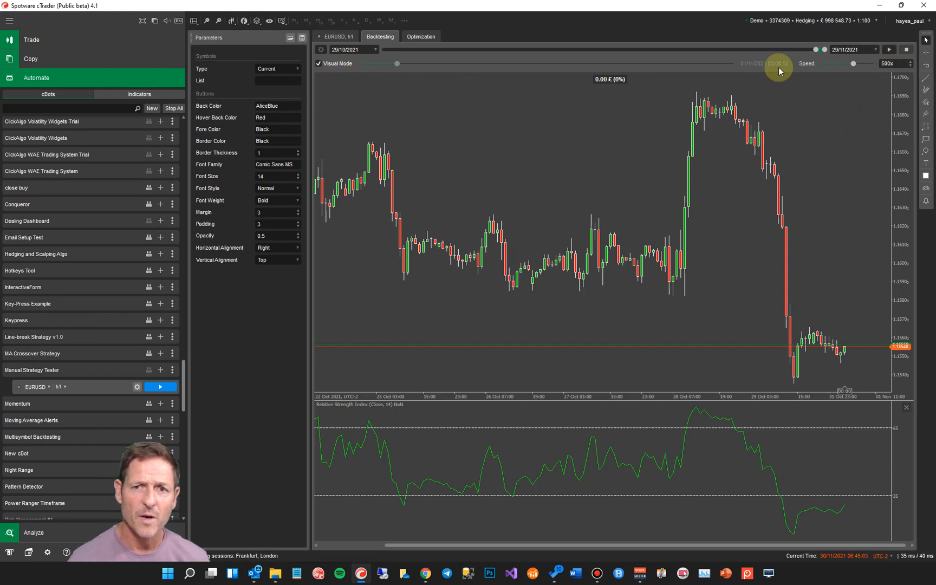
{"action": "left_click", "coordinate": [889, 50]}
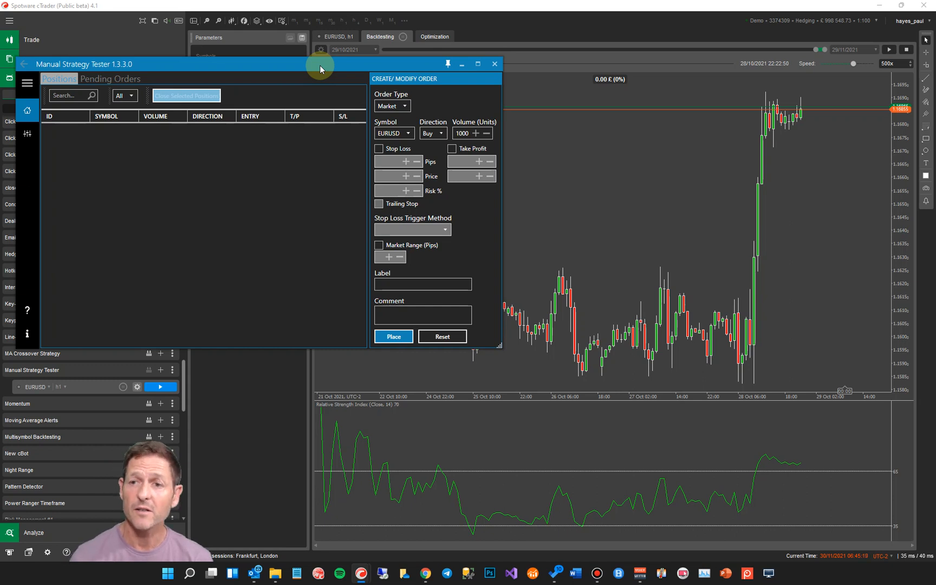
Step: Set the order direction to Sell and toggle Stop Loss and Take Profit off
{"action": "left_click", "coordinate": [432, 133]}
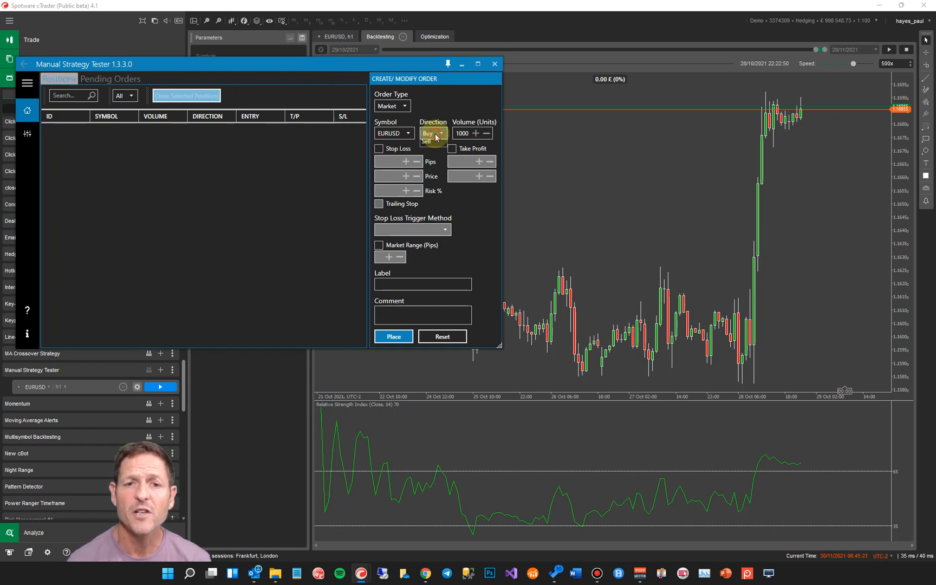
{"action": "left_click", "coordinate": [430, 132]}
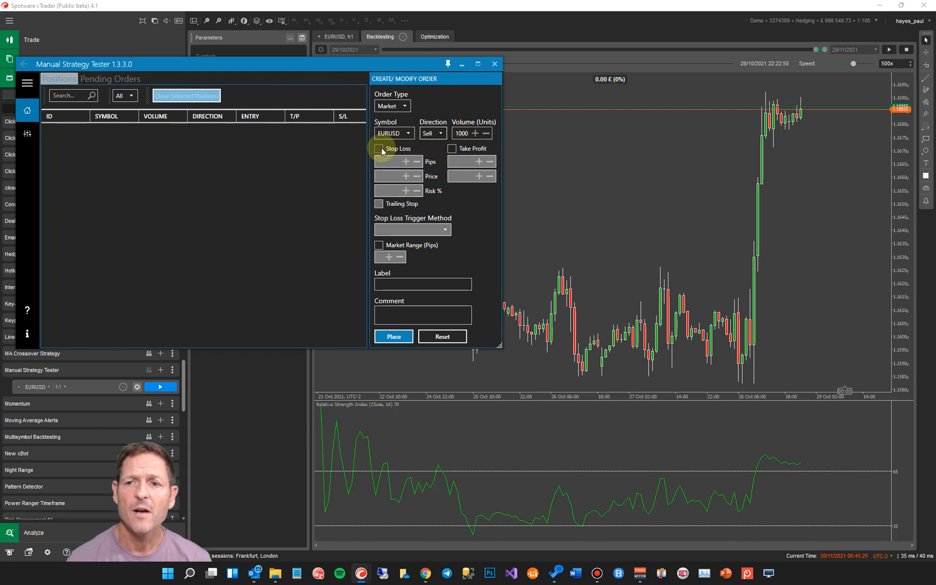
{"action": "left_click", "coordinate": [378, 148]}
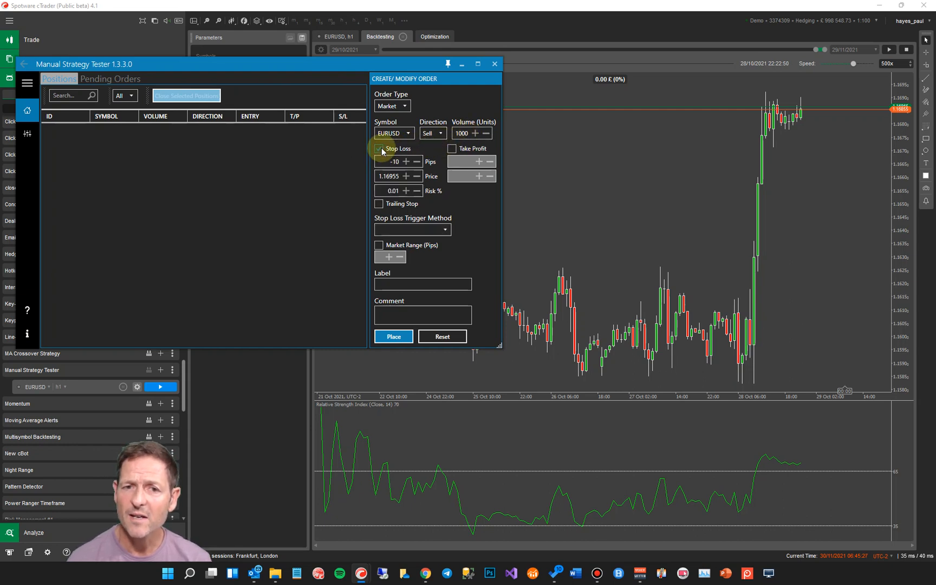
{"action": "left_click", "coordinate": [378, 149]}
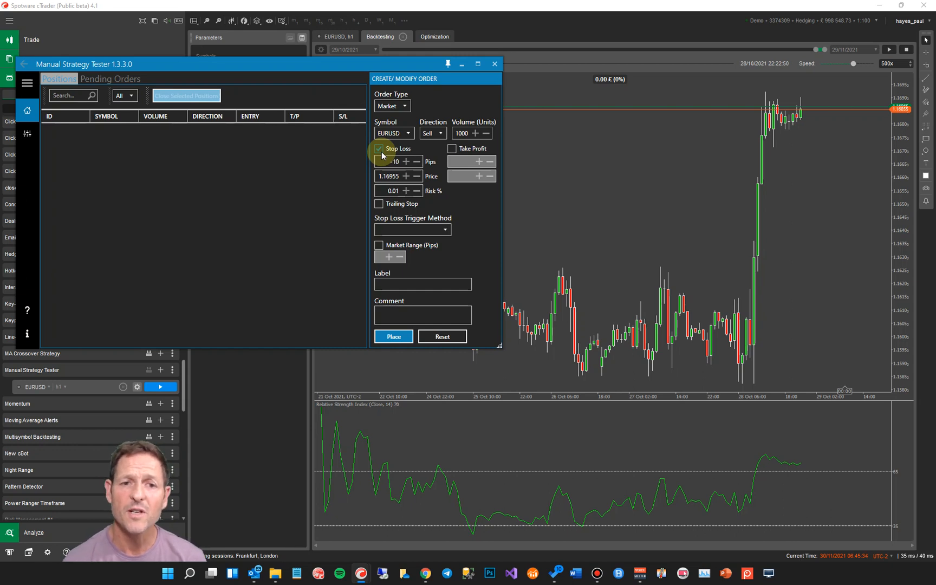
{"action": "left_click", "coordinate": [452, 149]}
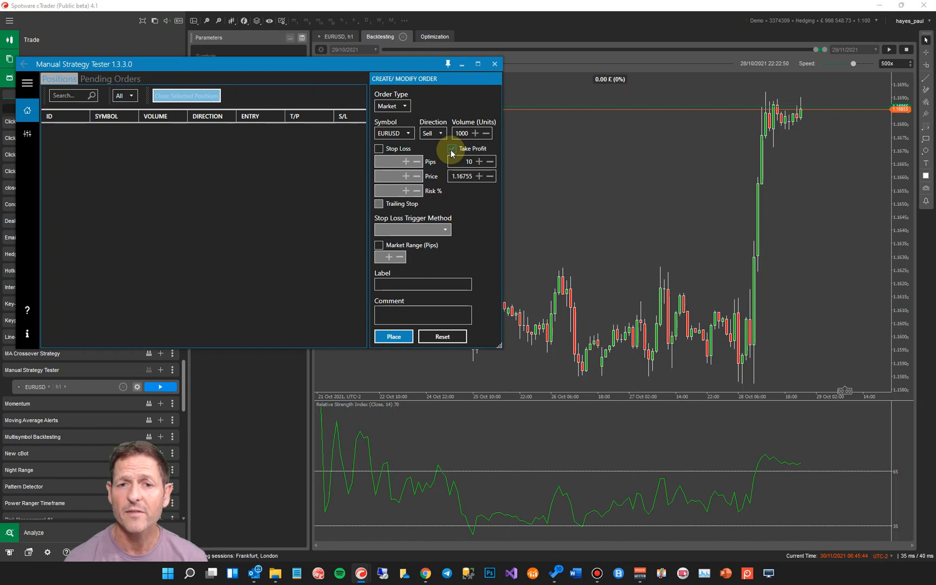
{"action": "left_click", "coordinate": [452, 149]}
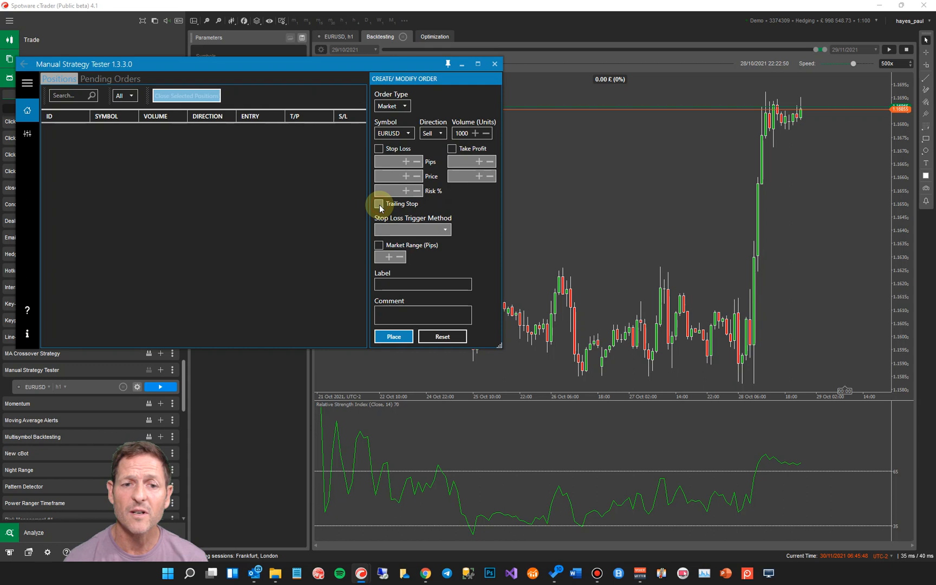
{"action": "left_click", "coordinate": [379, 148]}
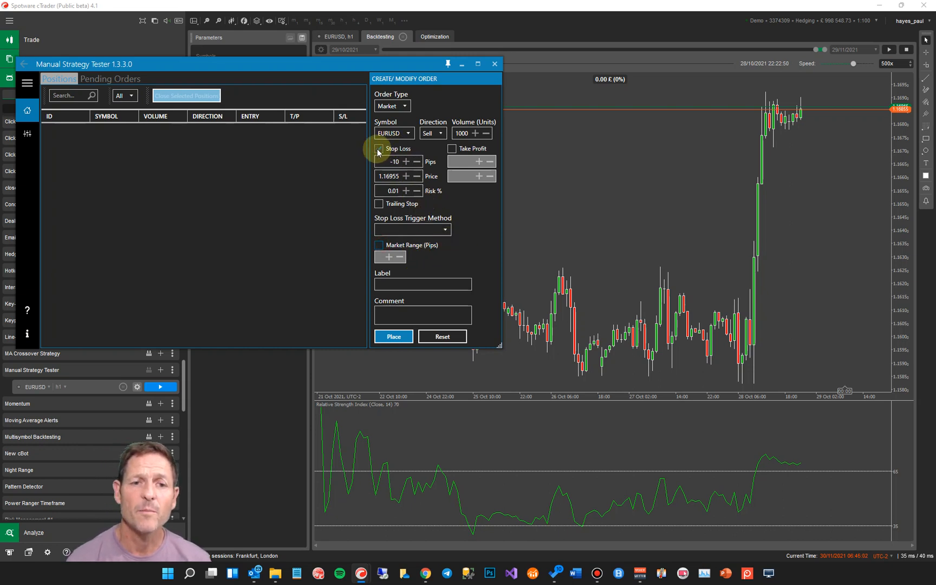
{"action": "left_click", "coordinate": [378, 148]}
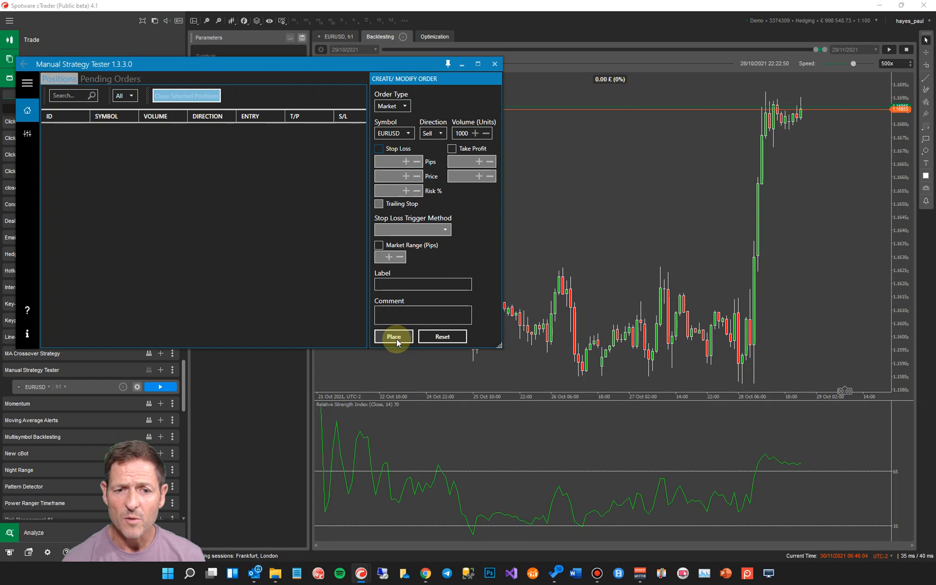
Step: Place the 1000-unit EURUSD market sell and confirm it in the dialog
{"action": "left_click", "coordinate": [393, 336]}
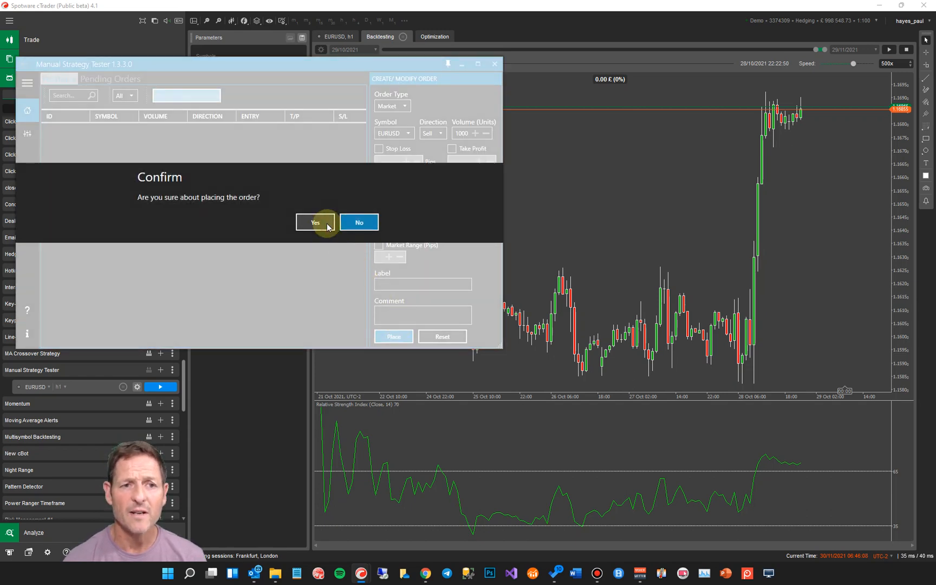
{"action": "left_click", "coordinate": [315, 222]}
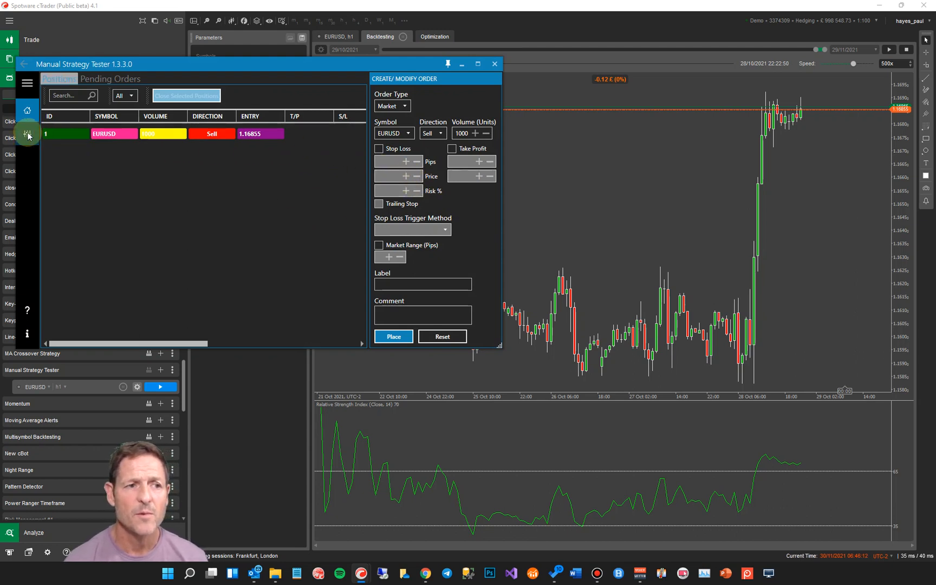
Step: Switch the Quick Trade option on in the tester's general settings
{"action": "left_click", "coordinate": [27, 132]}
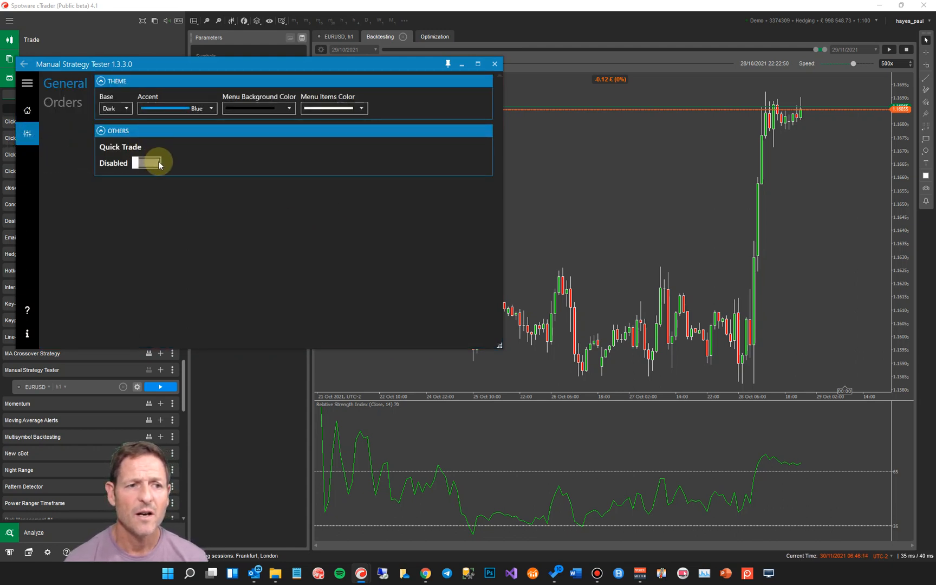
{"action": "left_click", "coordinate": [148, 163]}
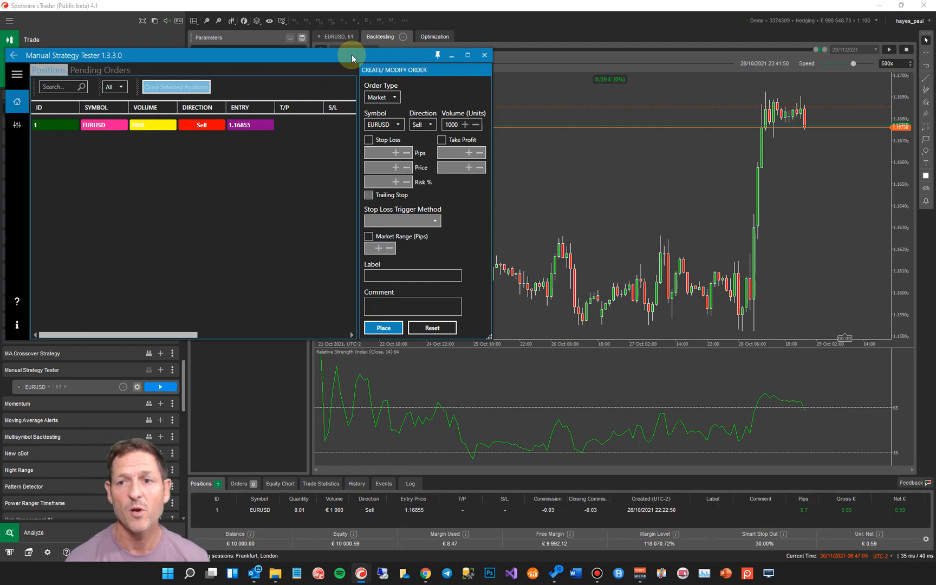
{"action": "mouse_move", "coordinate": [756, 408]}
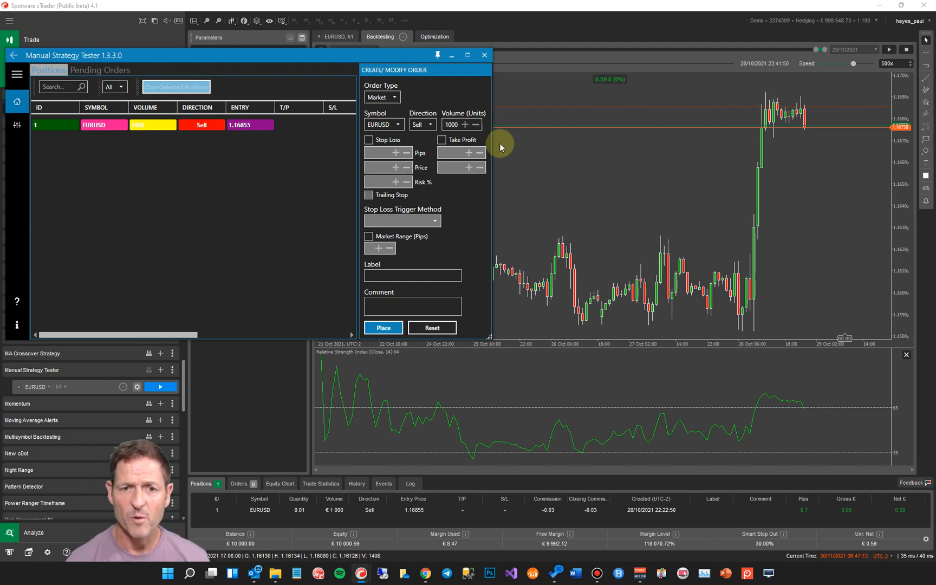
{"action": "mouse_move", "coordinate": [455, 268]}
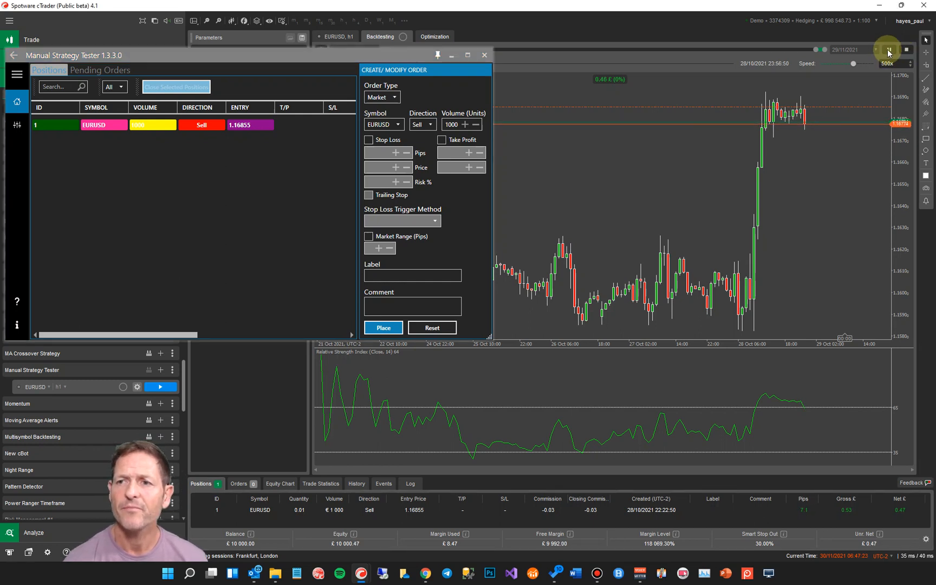
Step: Resume the backtest replay and raise its speed to 5000x
{"action": "left_click", "coordinate": [887, 49]}
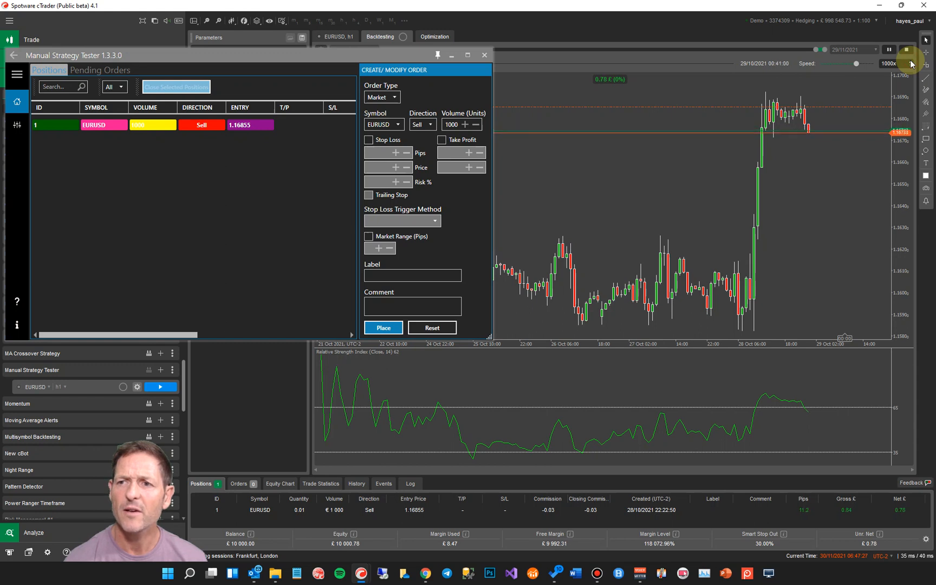
{"action": "left_click", "coordinate": [904, 50]}
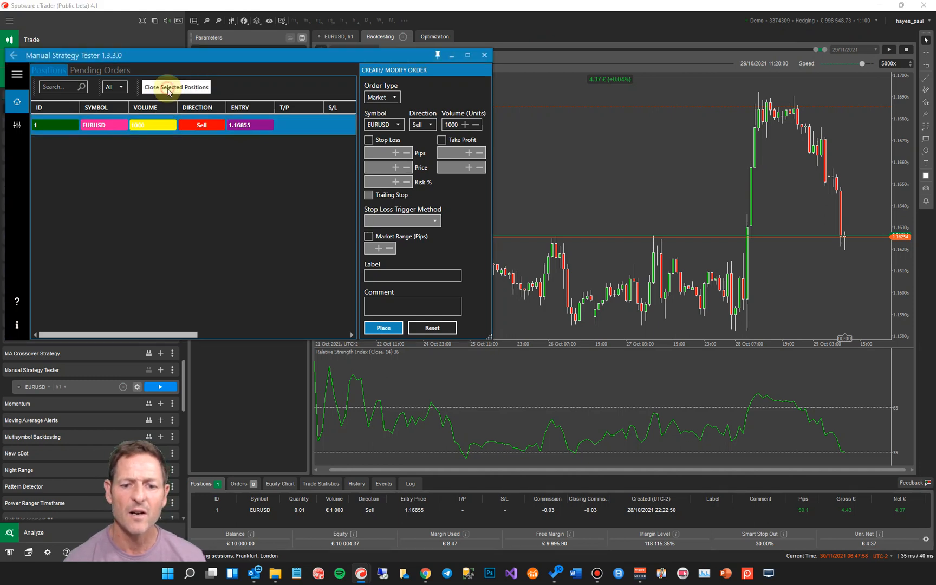
Step: Close the sell position and check its €4.37 result in History before returning to Positions
{"action": "left_click", "coordinate": [175, 86]}
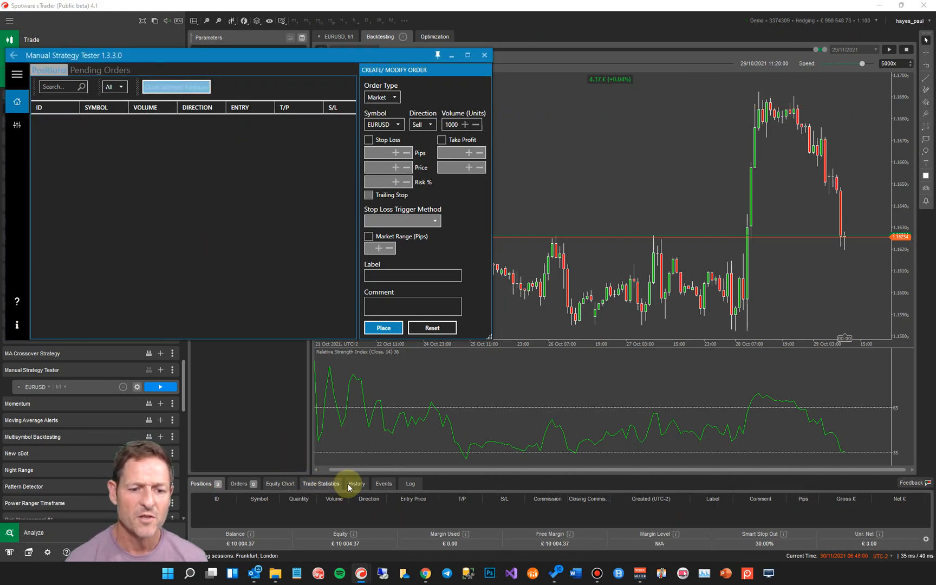
{"action": "left_click", "coordinate": [356, 483]}
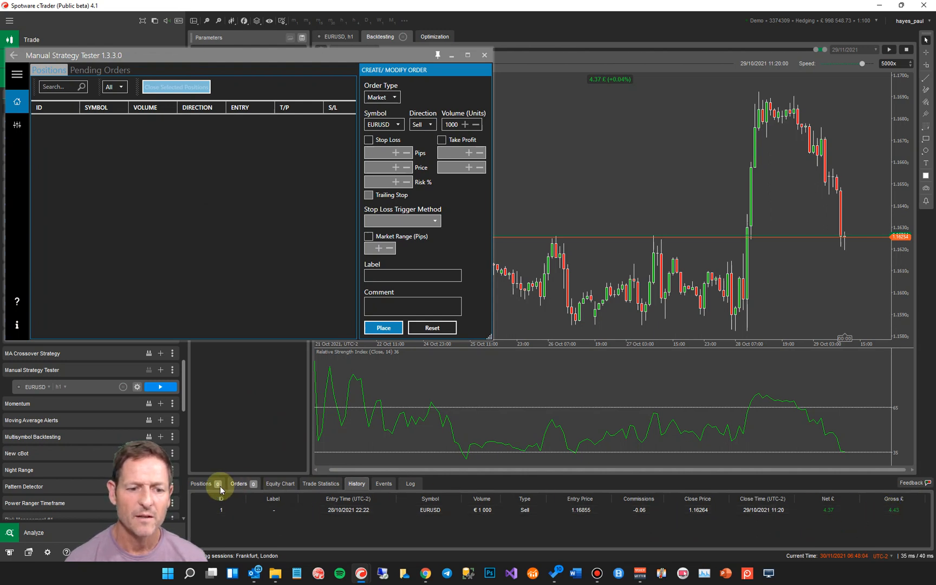
{"action": "left_click", "coordinate": [201, 483]}
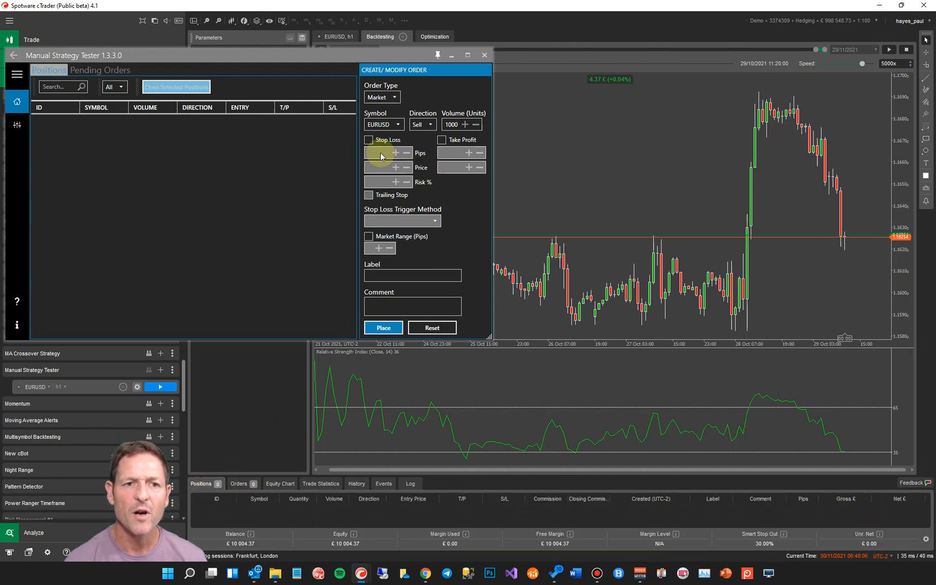
Step: Place a new 1000-unit EURUSD market buy order
{"action": "left_click", "coordinate": [431, 124]}
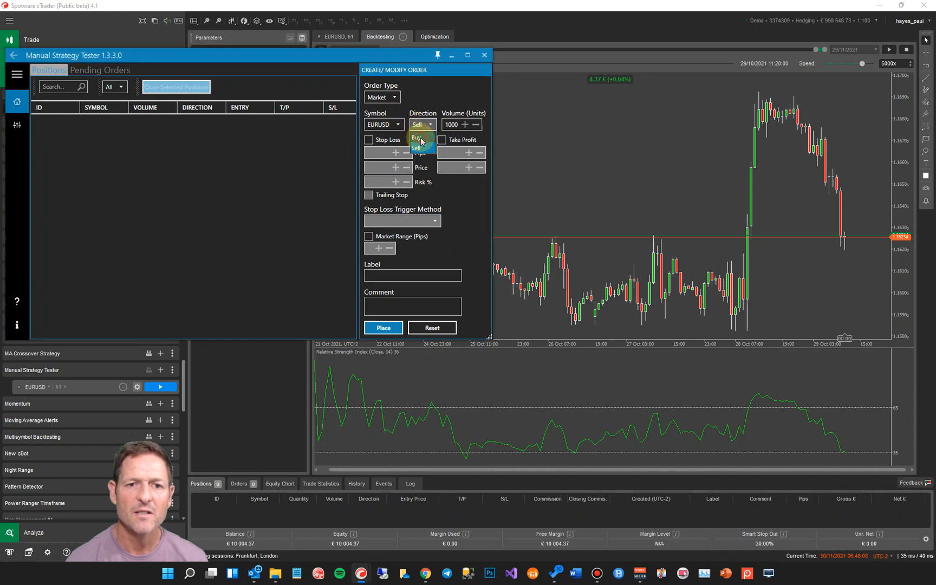
{"action": "left_click", "coordinate": [417, 138]}
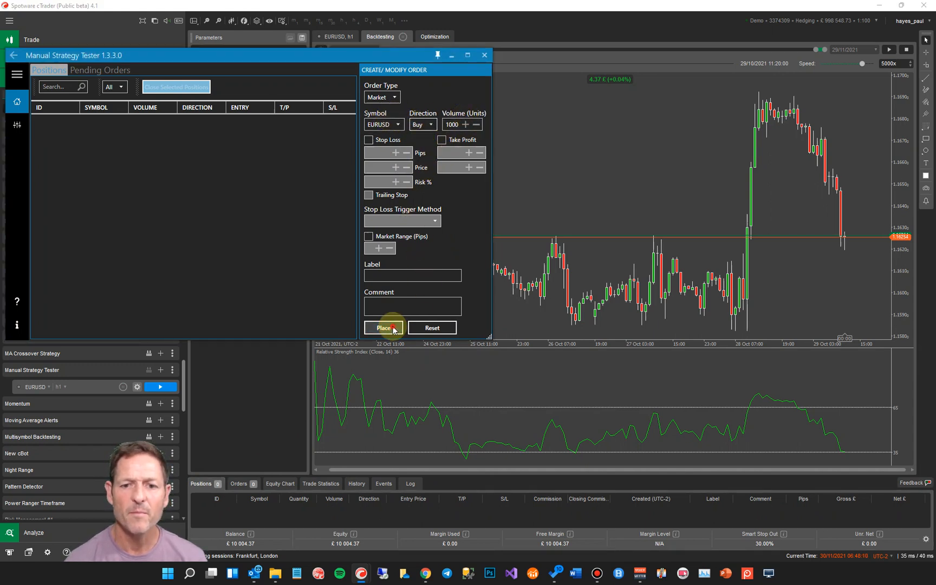
{"action": "left_click", "coordinate": [384, 328]}
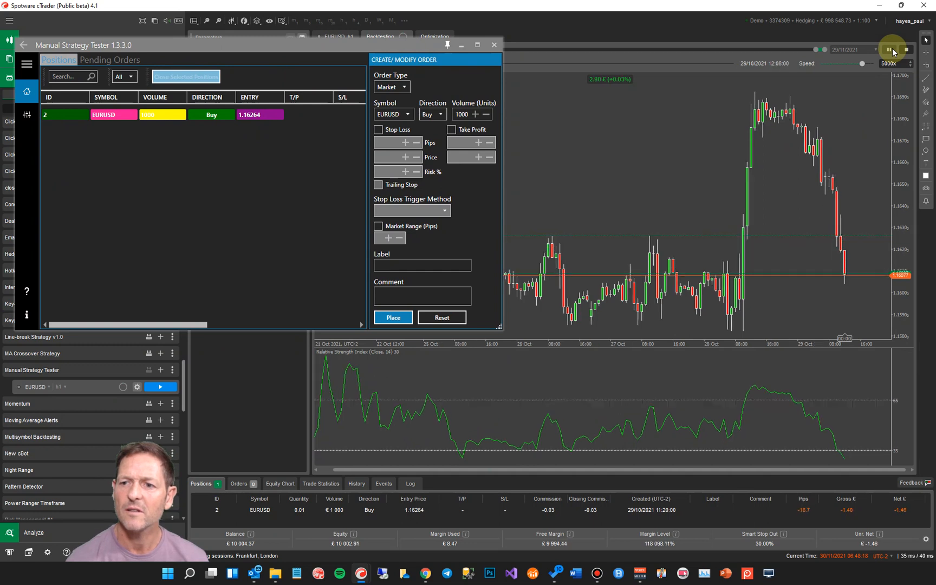
Step: Pause the backtest and place a second 1,000-unit EURUSD market buy
{"action": "left_click", "coordinate": [891, 49]}
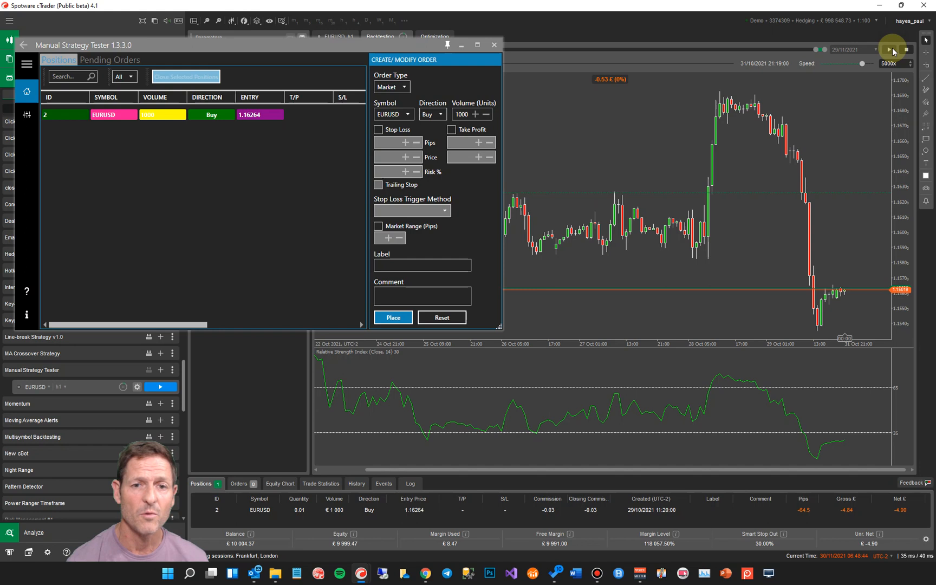
{"action": "mouse_move", "coordinate": [443, 118]}
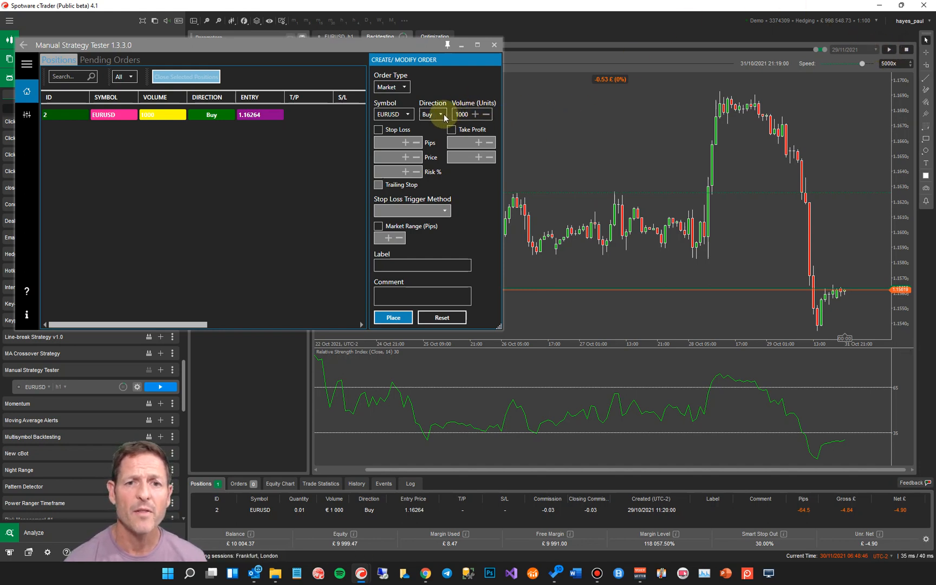
{"action": "left_click", "coordinate": [393, 317]}
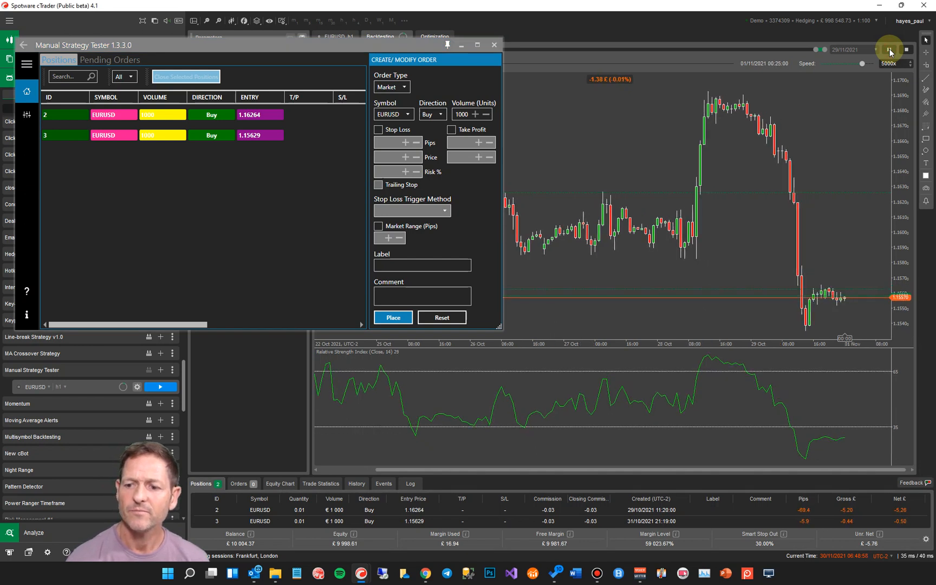
Step: Replay at 10000x into 3 November, pausing and resuming with both buys still open
{"action": "left_click", "coordinate": [905, 49]}
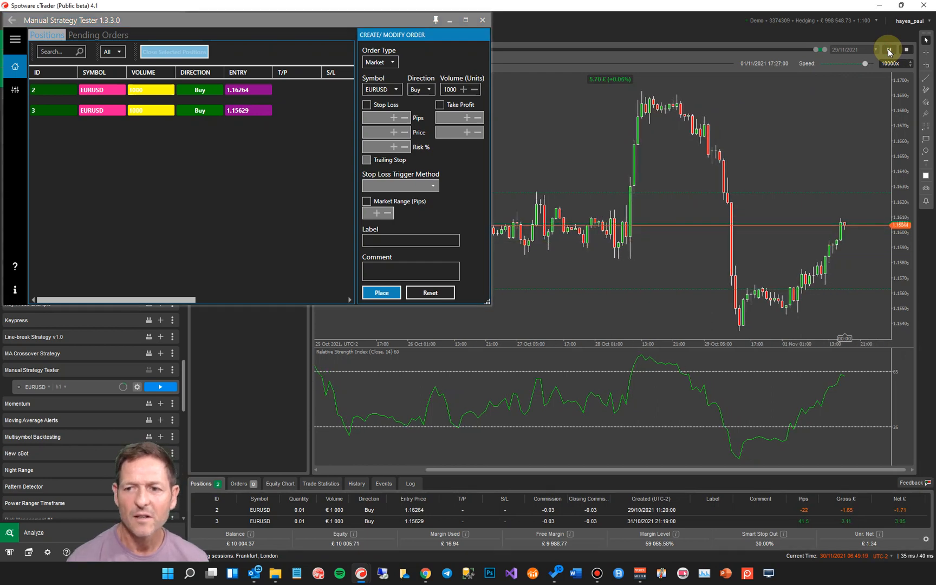
{"action": "left_click", "coordinate": [888, 50]}
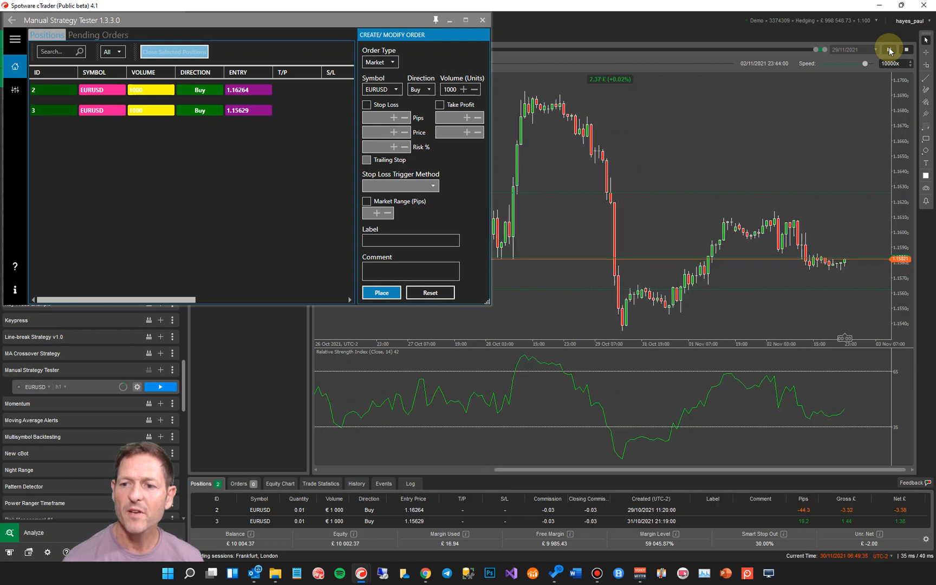
{"action": "left_click", "coordinate": [888, 49]}
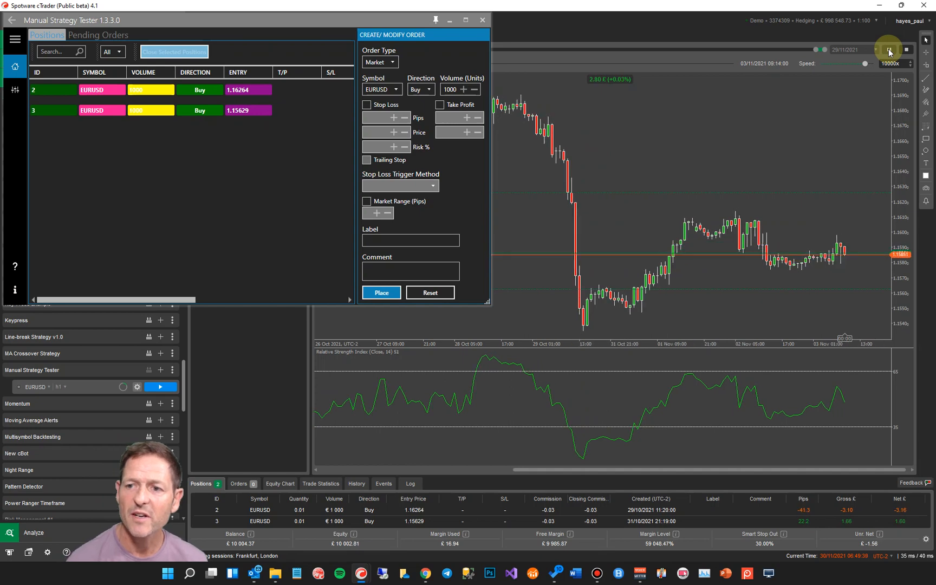
{"action": "left_click", "coordinate": [887, 50]}
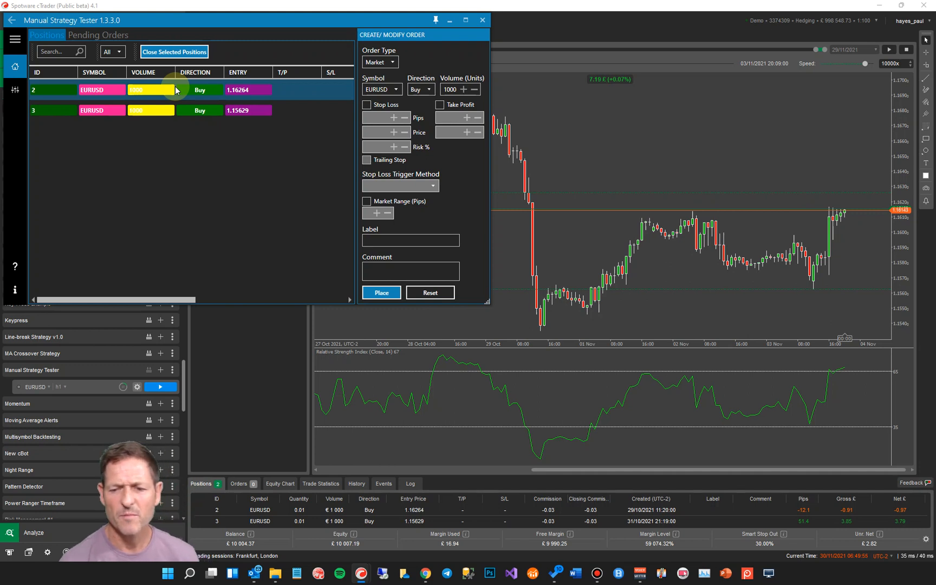
Step: Close the two EURUSD buy positions one by one, then view the empty Pending Orders list
{"action": "left_click", "coordinate": [173, 51]}
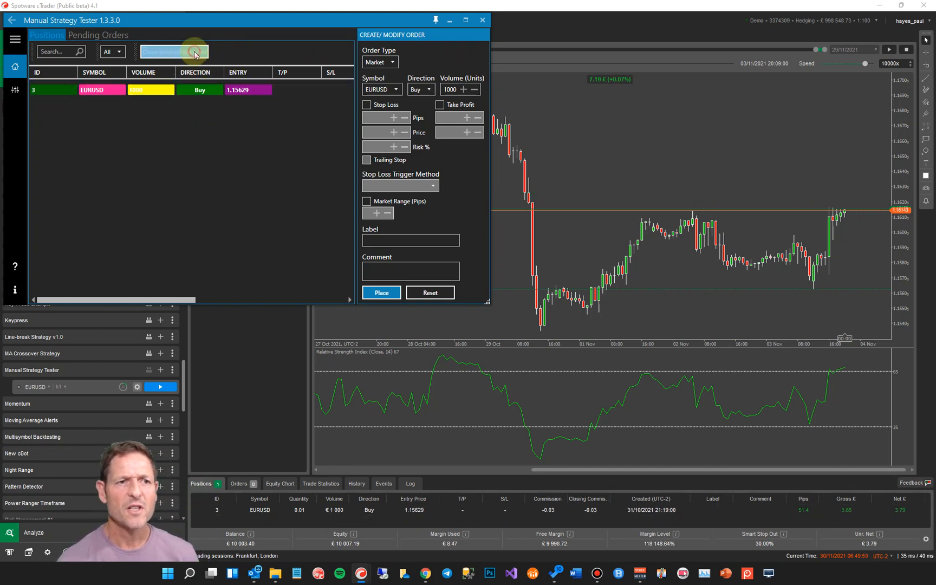
{"action": "left_click", "coordinate": [172, 52]}
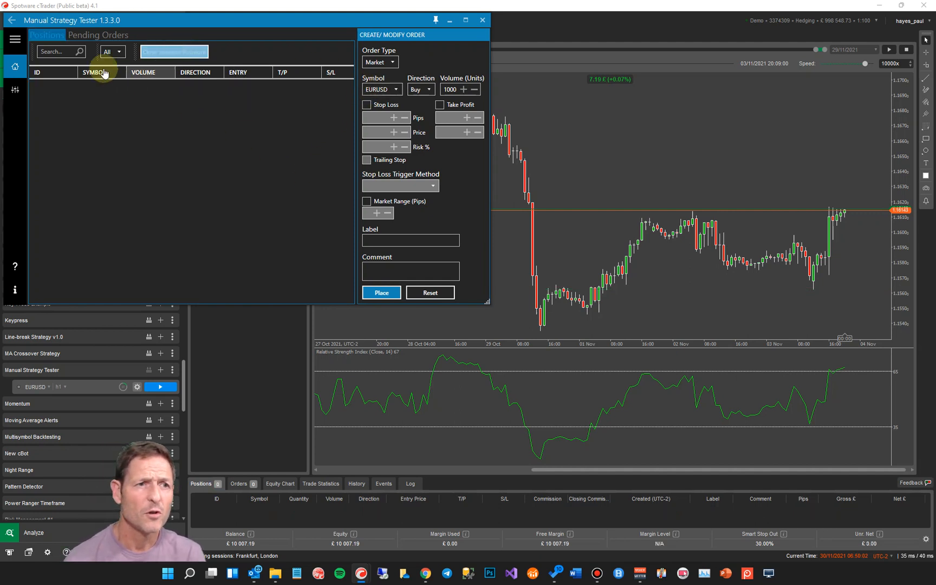
{"action": "left_click", "coordinate": [97, 35]}
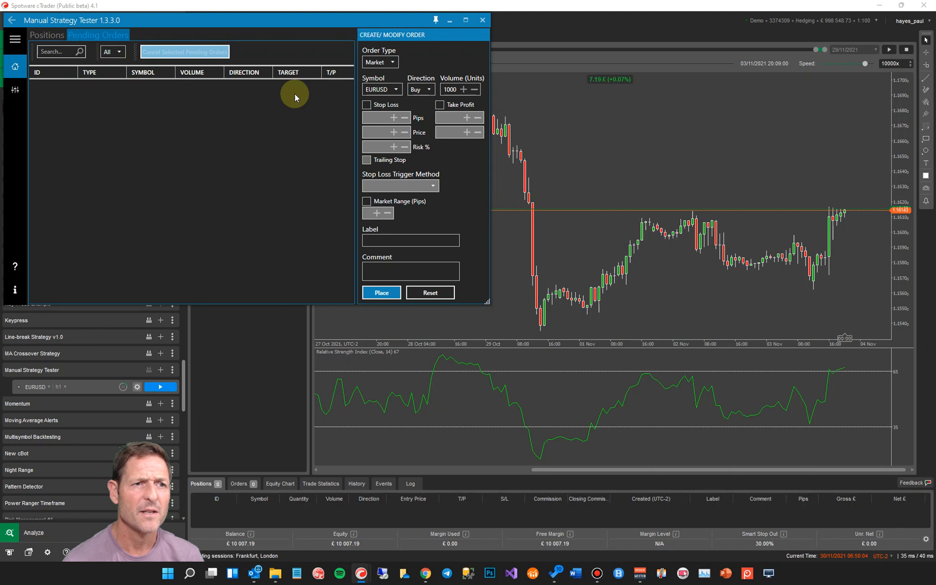
Step: Enable stop loss, take profit and trailing stop on the order, then go to the tester settings
{"action": "left_click", "coordinate": [380, 62]}
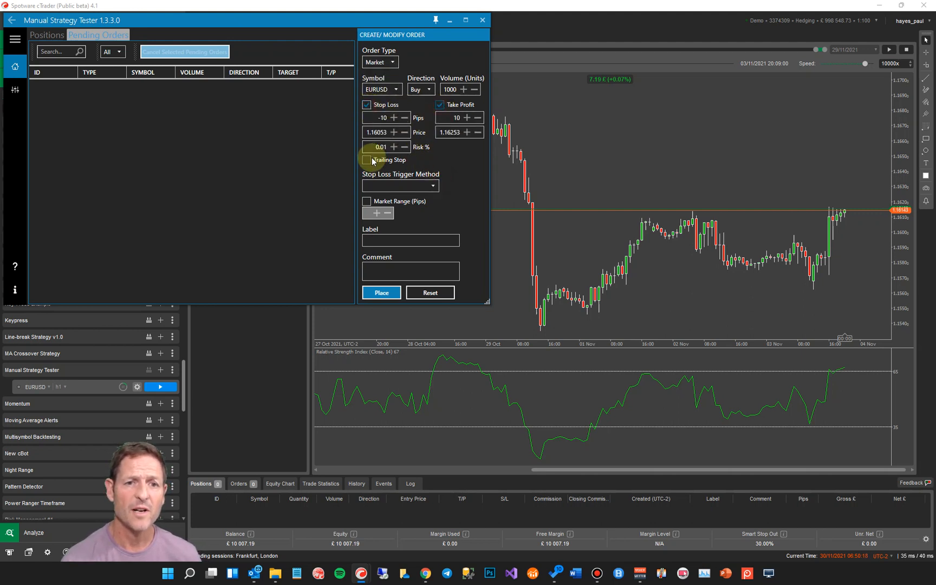
{"action": "left_click", "coordinate": [400, 185]}
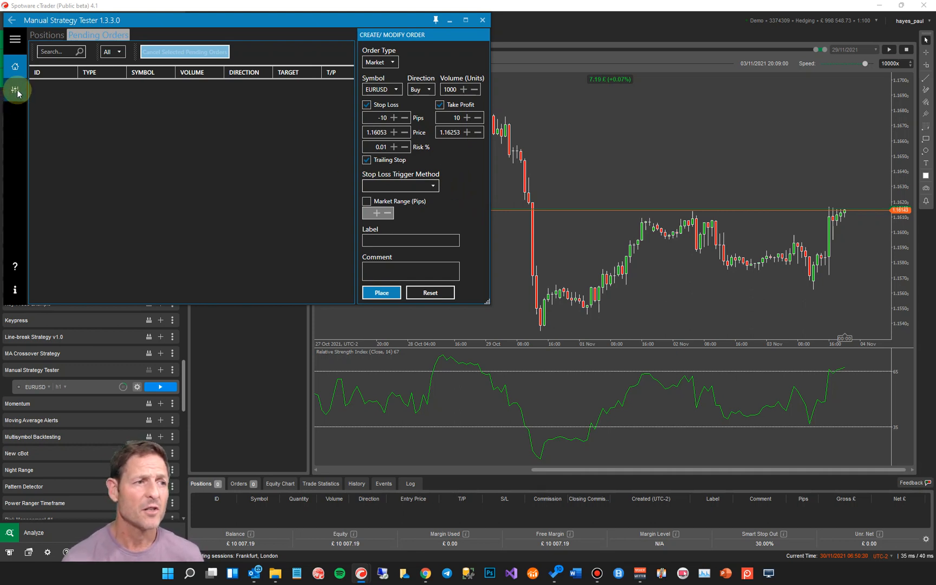
{"action": "left_click", "coordinate": [16, 90]}
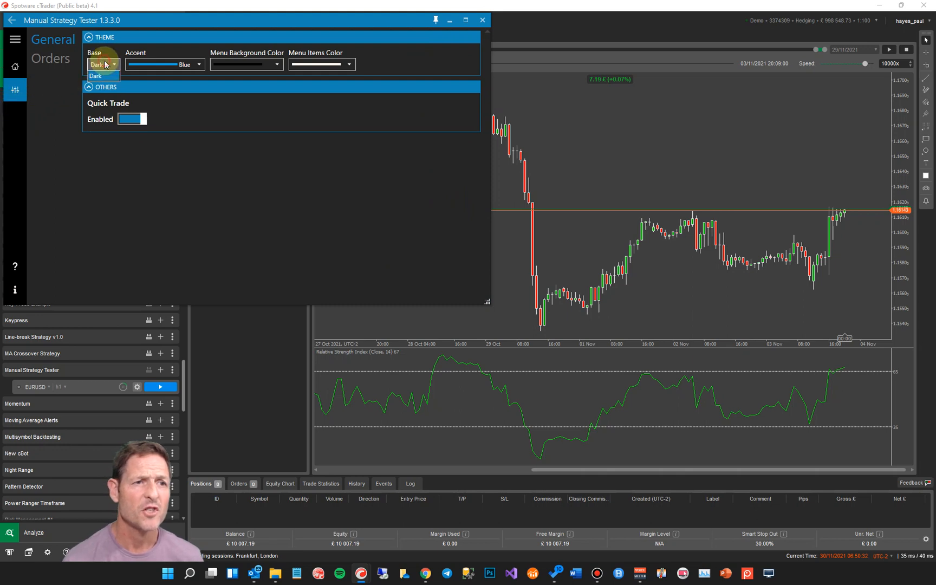
Step: Restyle the tester theme: Cobalt accent, brown menu items, base Light then back to Dark
{"action": "left_click", "coordinate": [98, 65]}
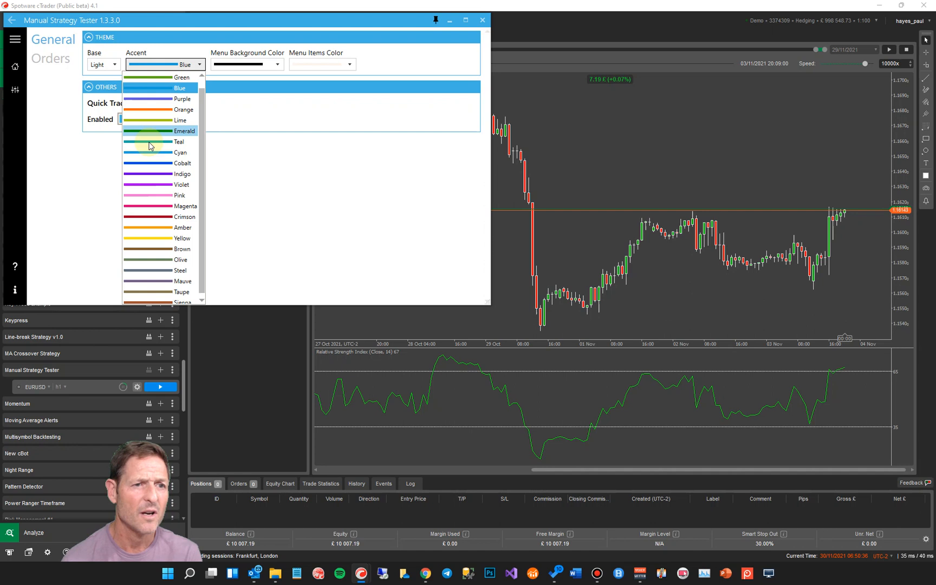
{"action": "left_click", "coordinate": [182, 162]}
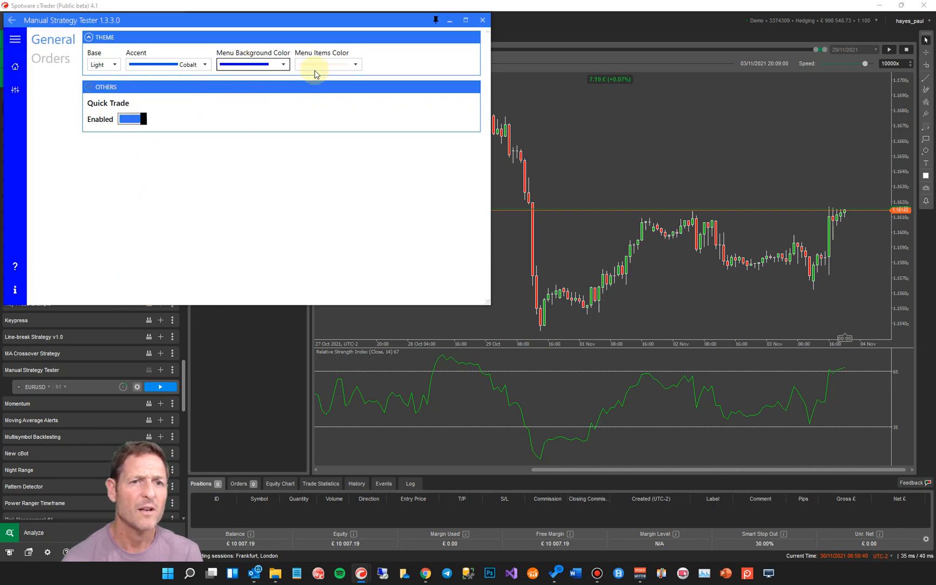
{"action": "left_click", "coordinate": [328, 64]}
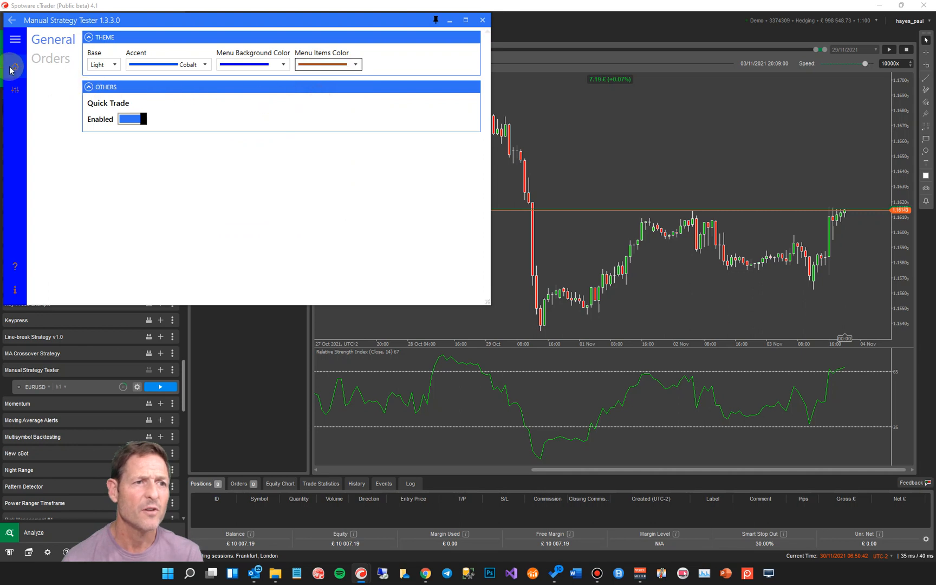
{"action": "left_click", "coordinate": [103, 65]}
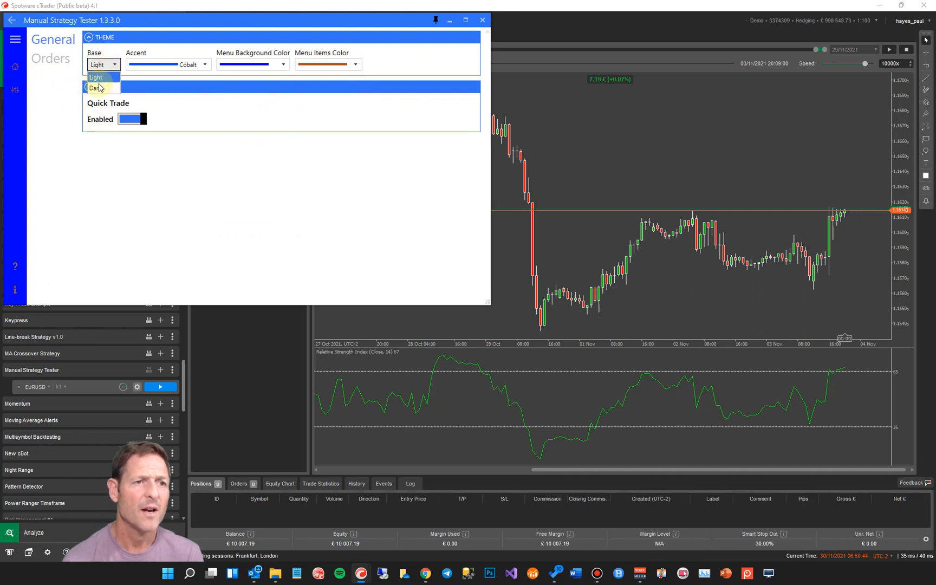
{"action": "left_click", "coordinate": [95, 88]}
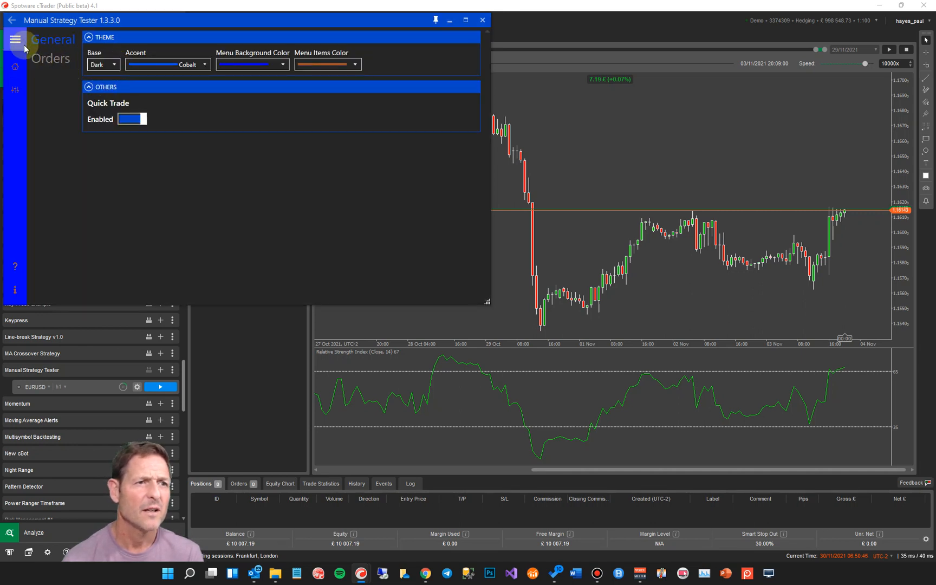
Step: Expand the tester's hamburger navigation and close the Manual Strategy Tester window
{"action": "left_click", "coordinate": [14, 39]}
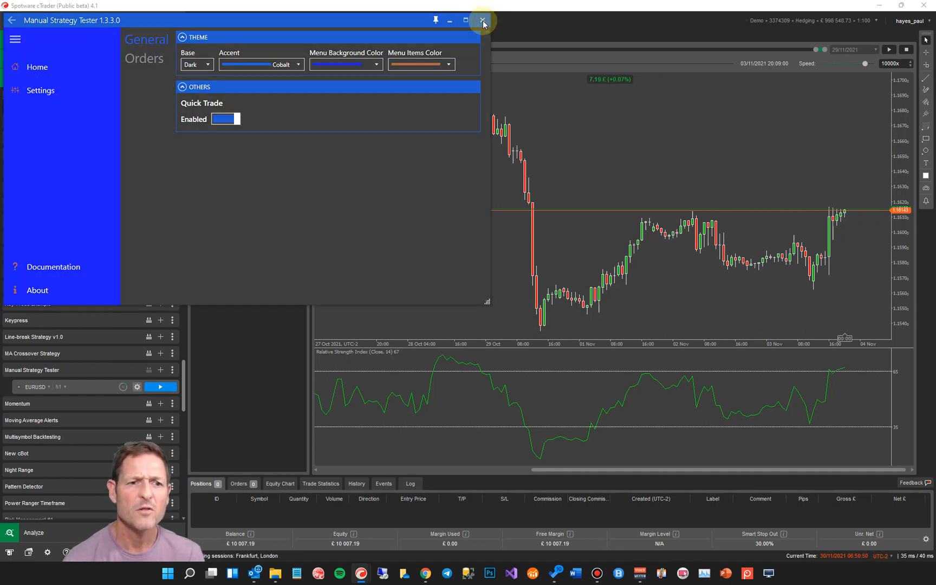
{"action": "left_click", "coordinate": [482, 19]}
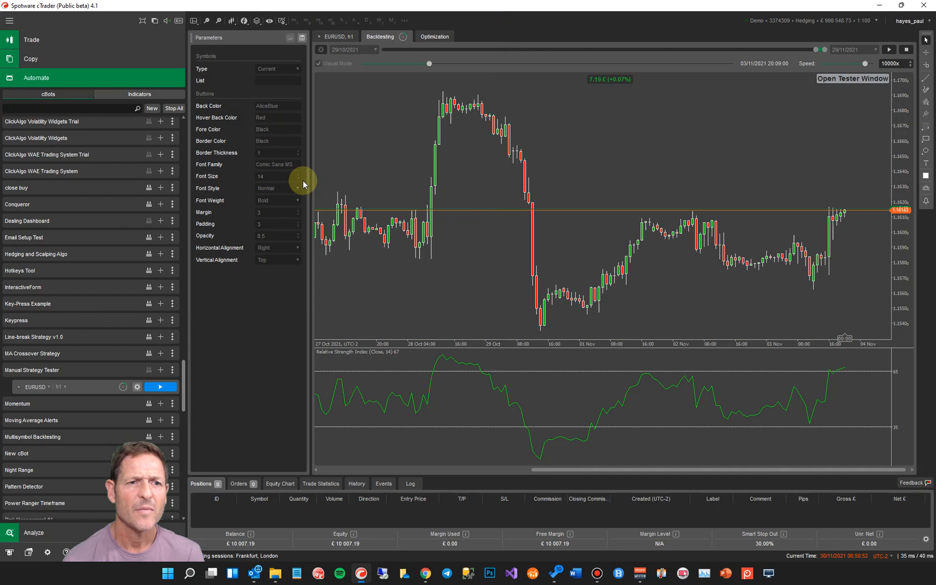
{"action": "mouse_move", "coordinate": [242, 104]}
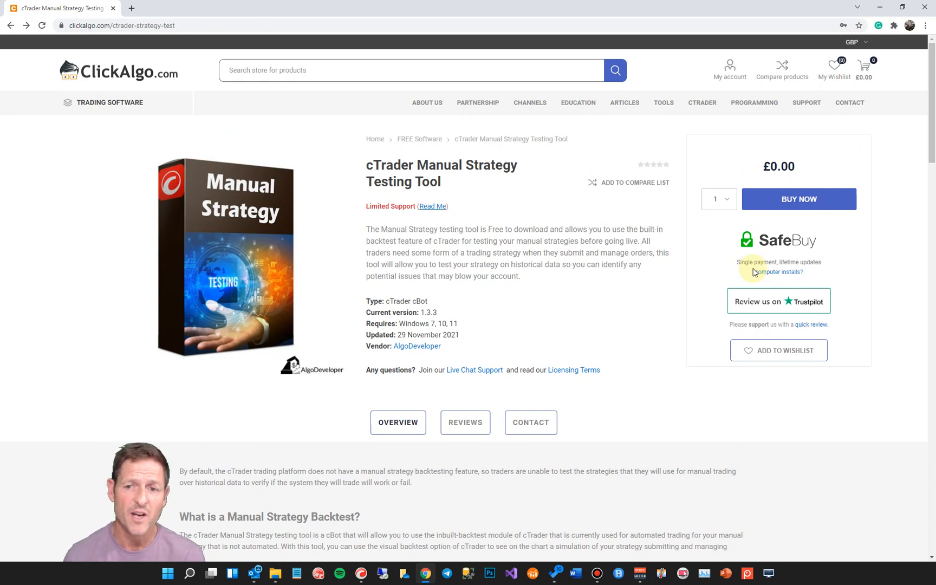
{"action": "mouse_move", "coordinate": [496, 330]}
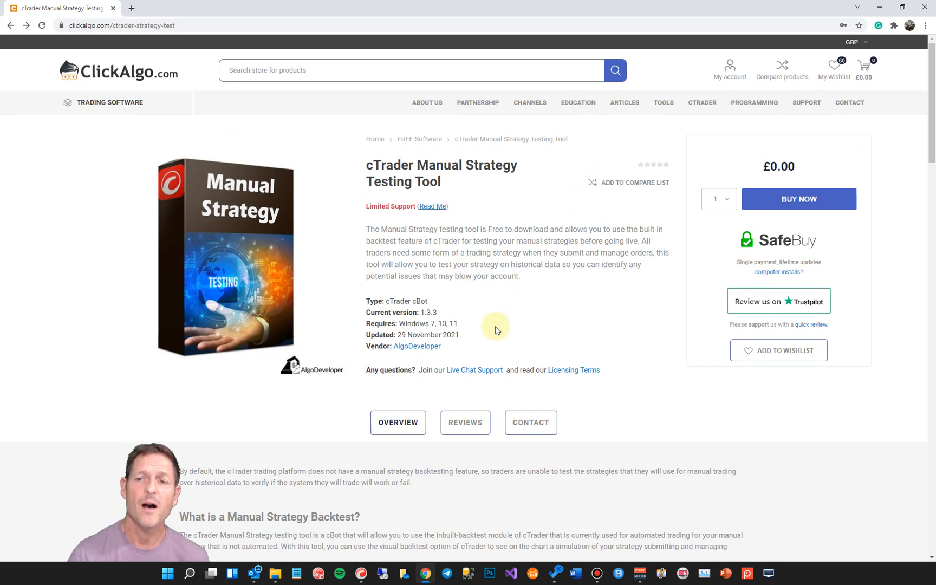